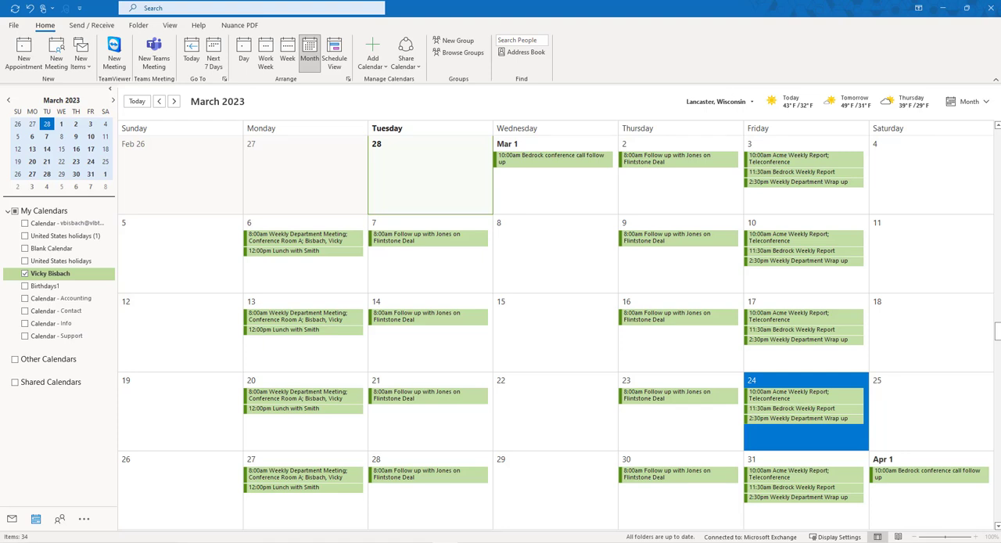
mouse_move(255, 222)
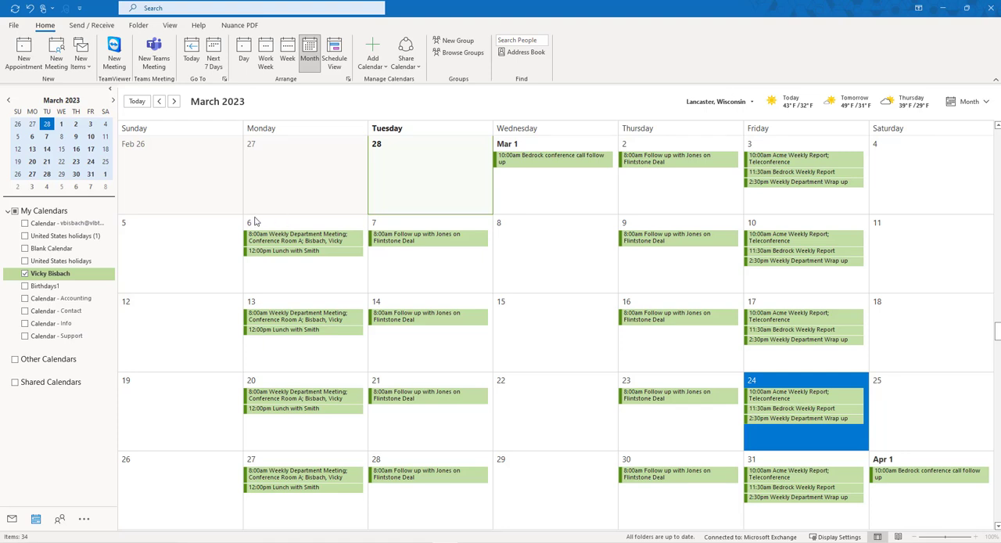
mouse_move(141, 96)
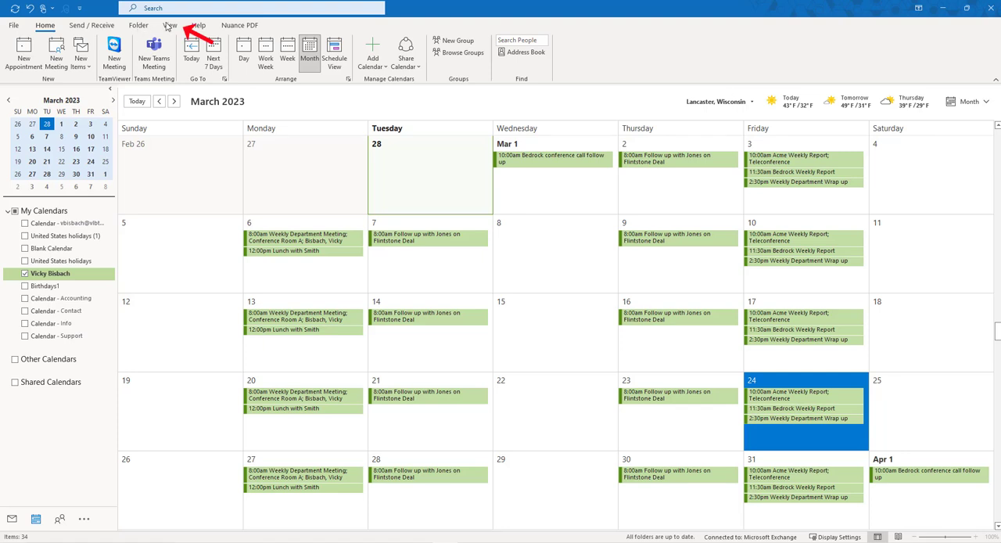
- Open Conditional Formatting from the calendar view's Advanced View Settings
click(169, 25)
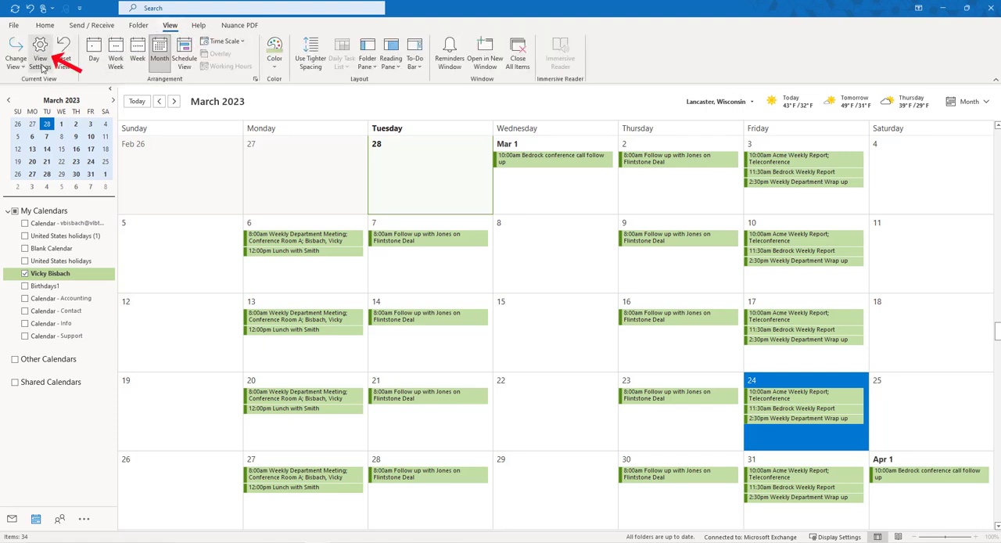
click(40, 50)
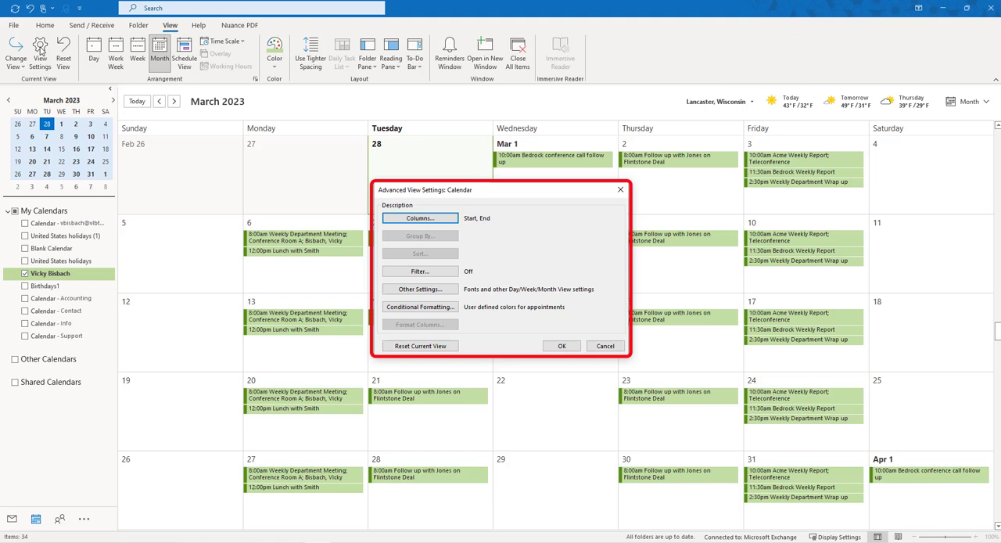
mouse_move(82, 131)
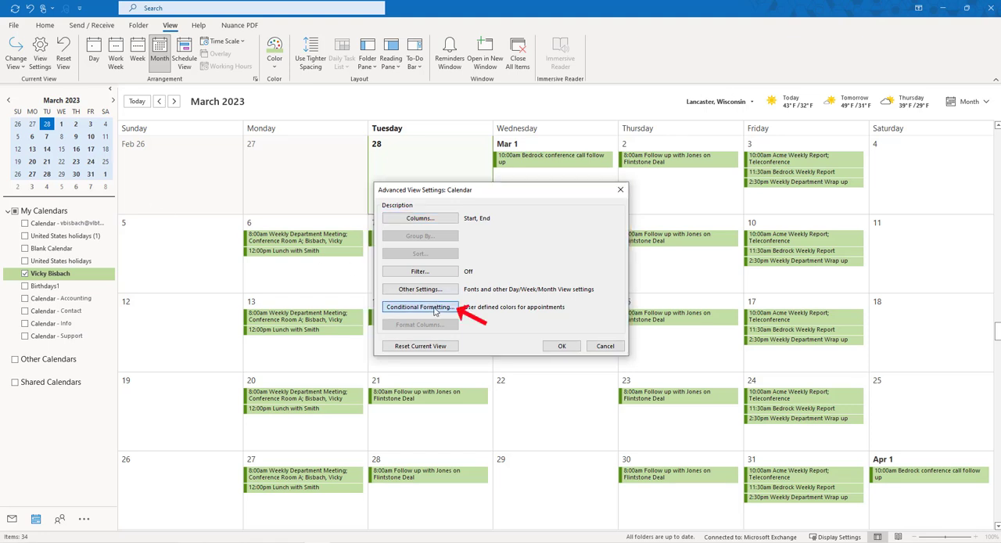
click(419, 306)
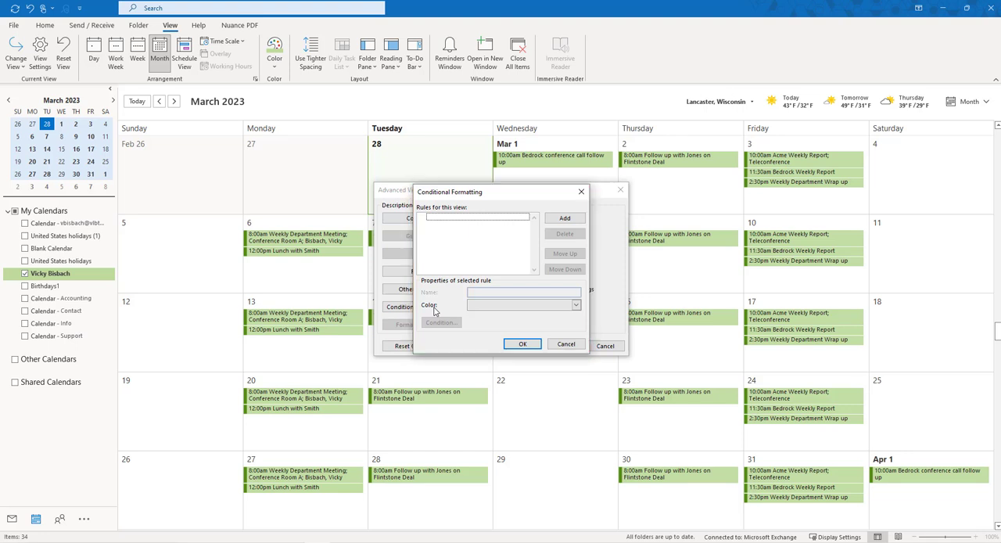
- Add a formatting rule, name it Department, and set its colour to red
click(565, 217)
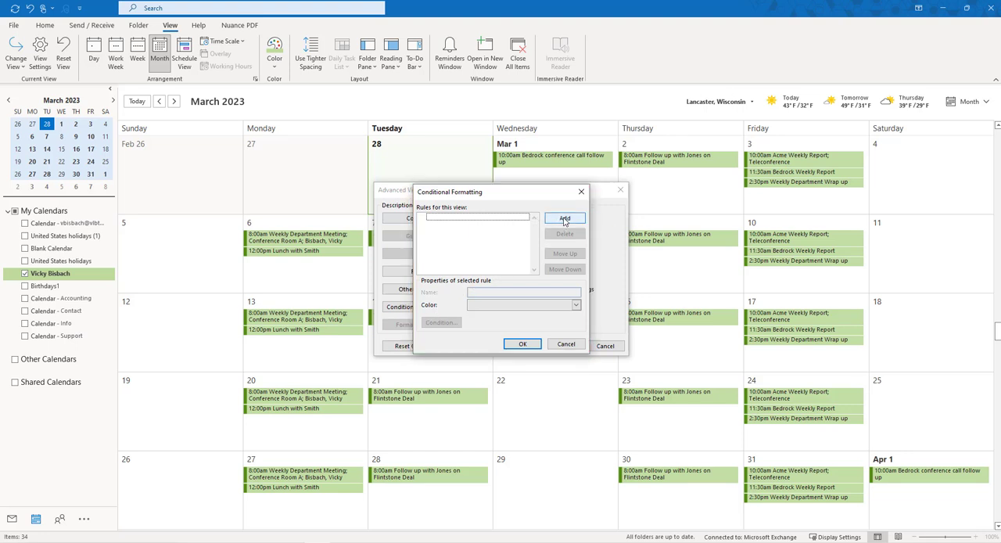
click(564, 218)
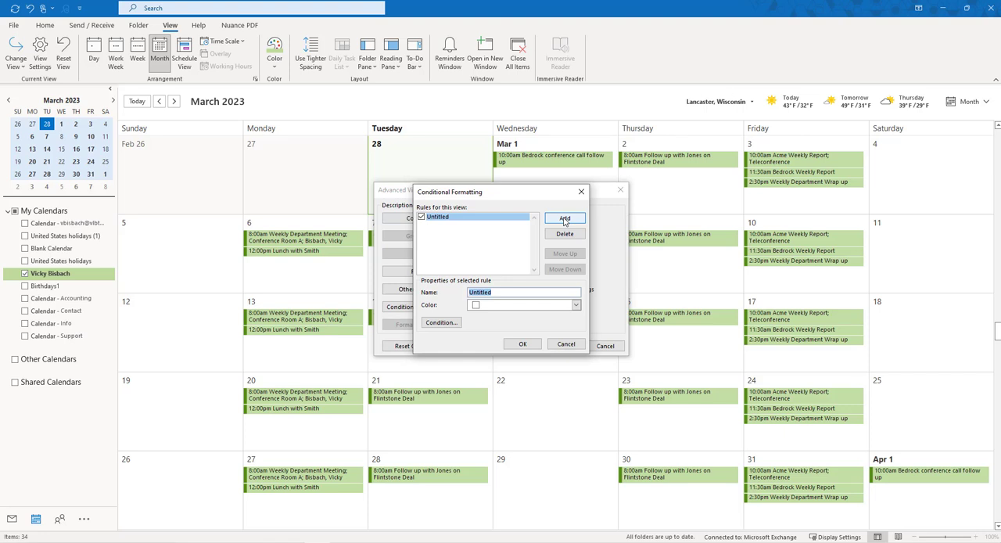
click(524, 292)
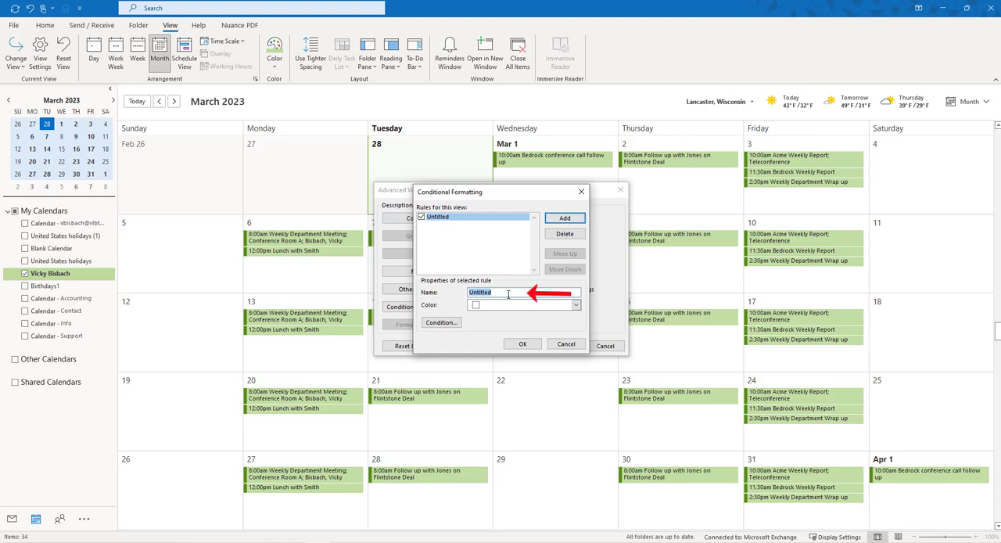
text(Department)
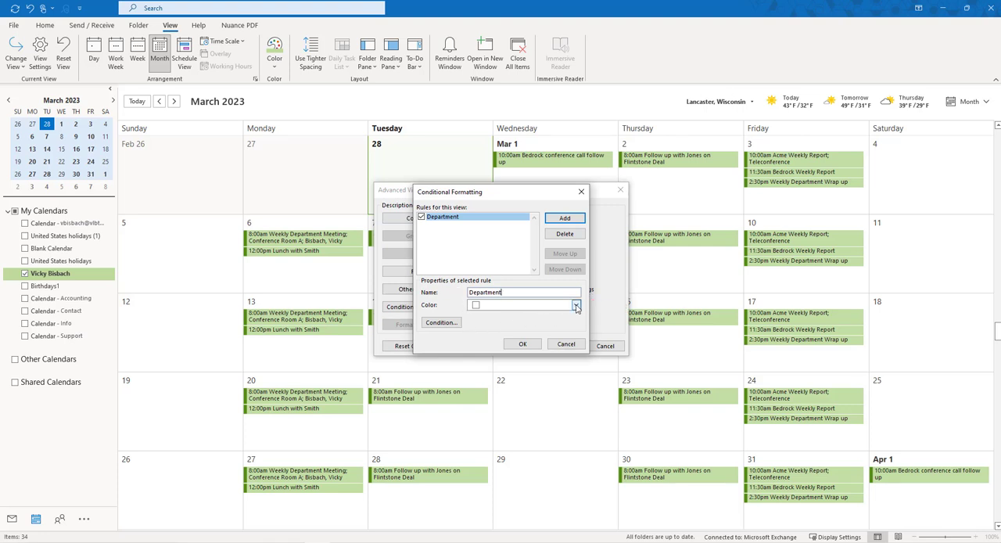
click(576, 305)
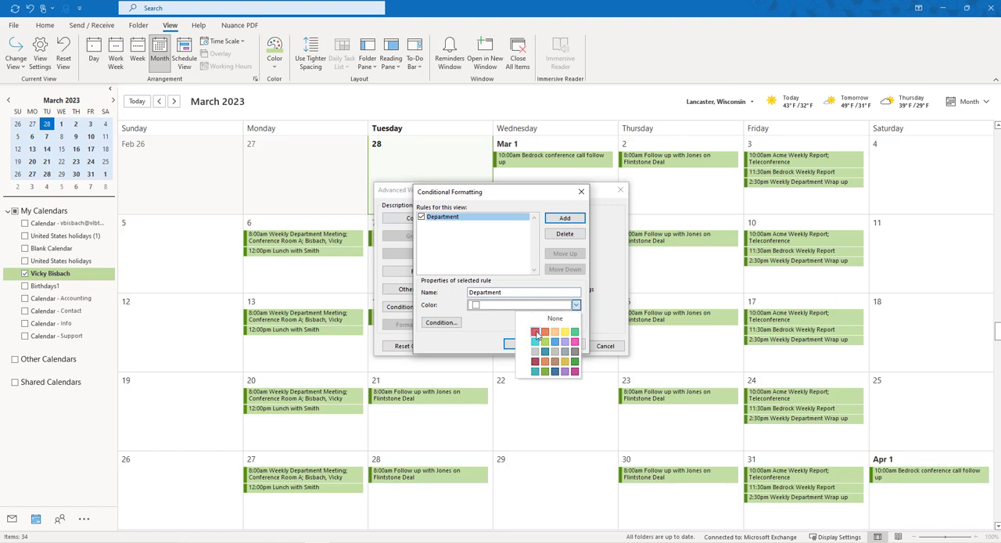
click(536, 332)
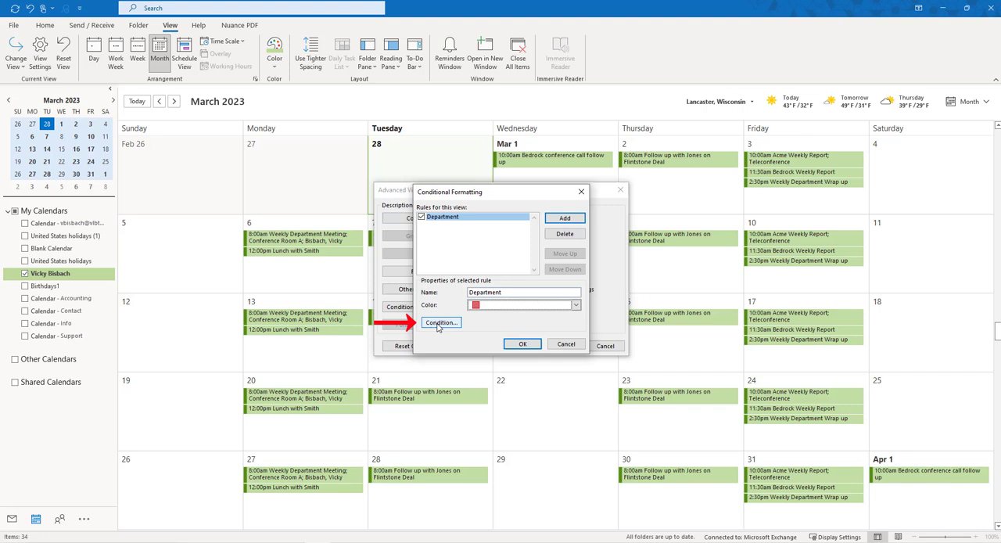
- Enter Department as the rule condition's subject search word after reviewing the other filter tabs
click(441, 323)
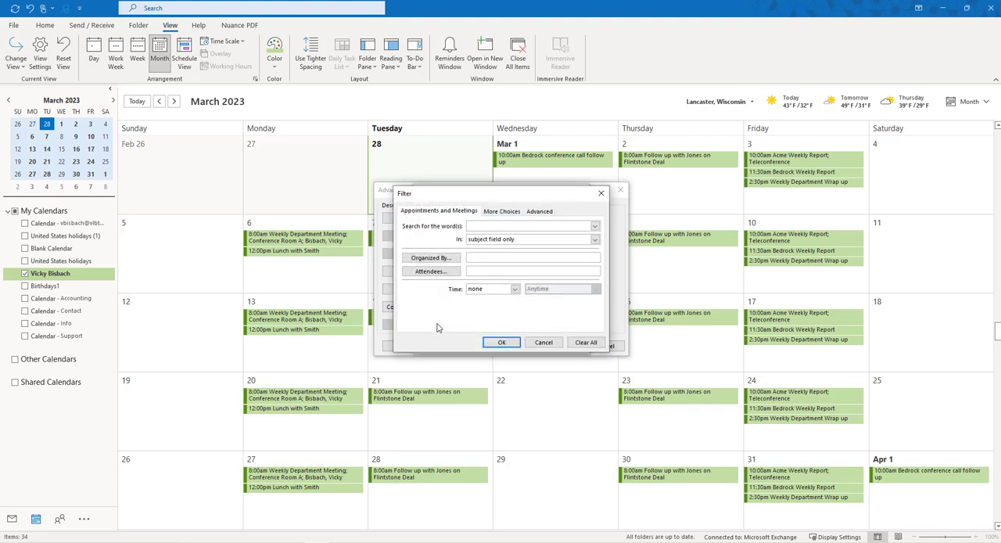
click(532, 225)
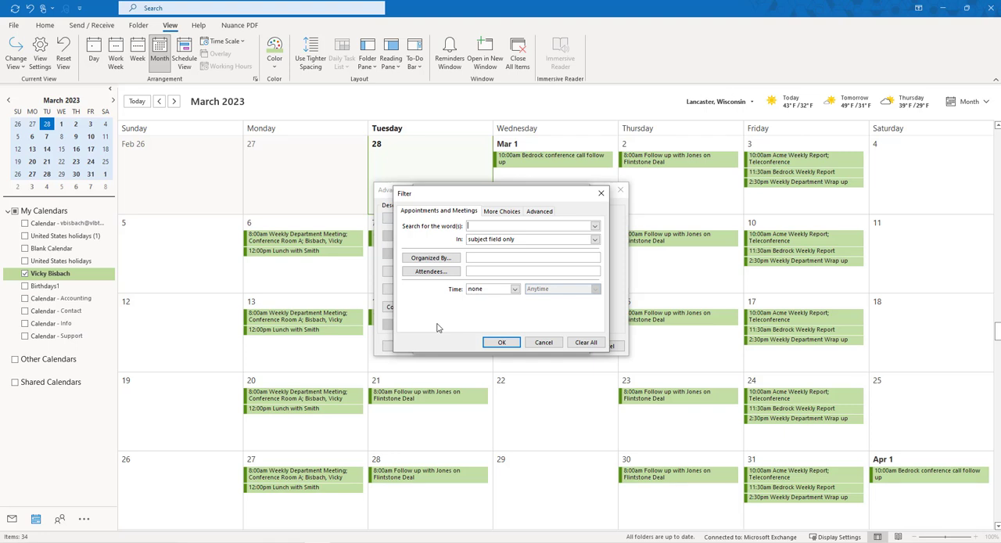
text(Department)
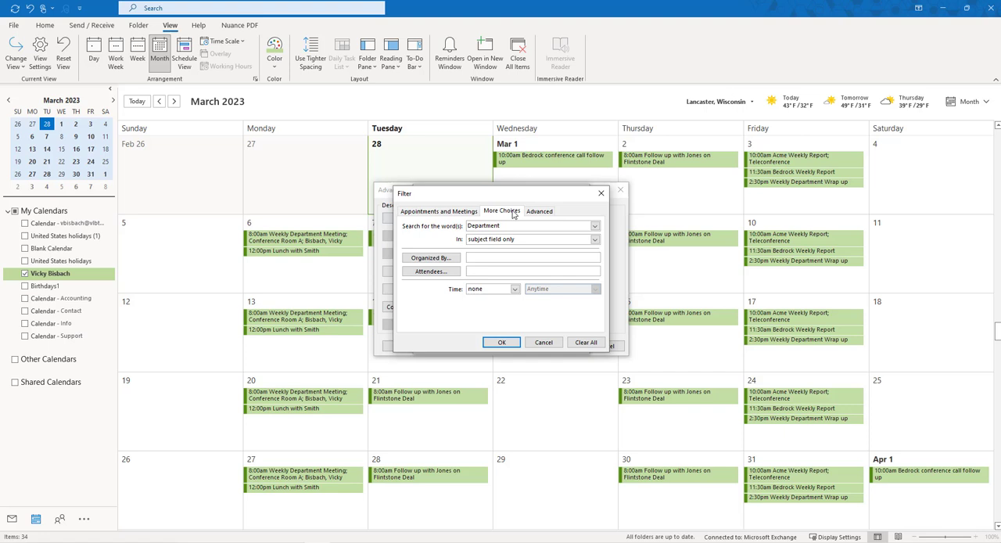
click(502, 210)
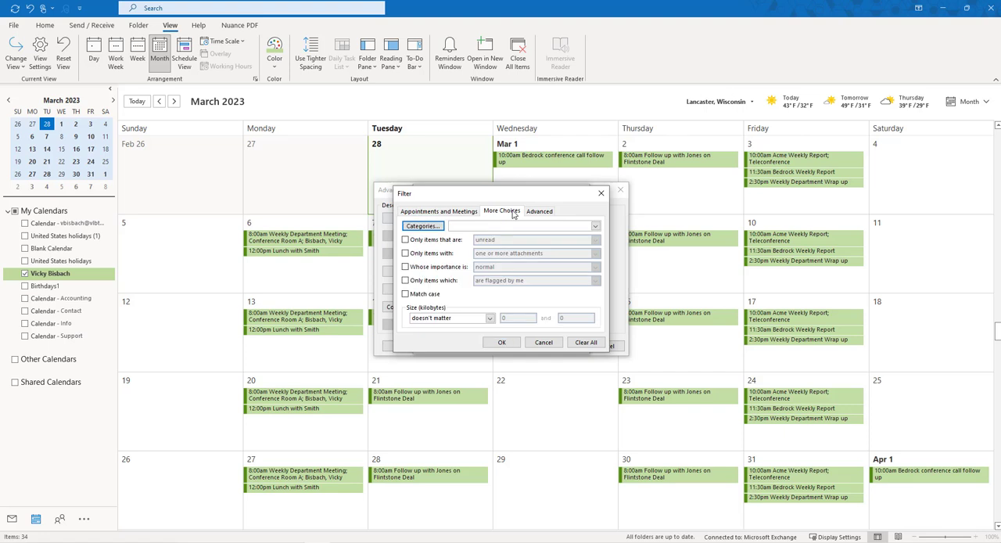
click(539, 210)
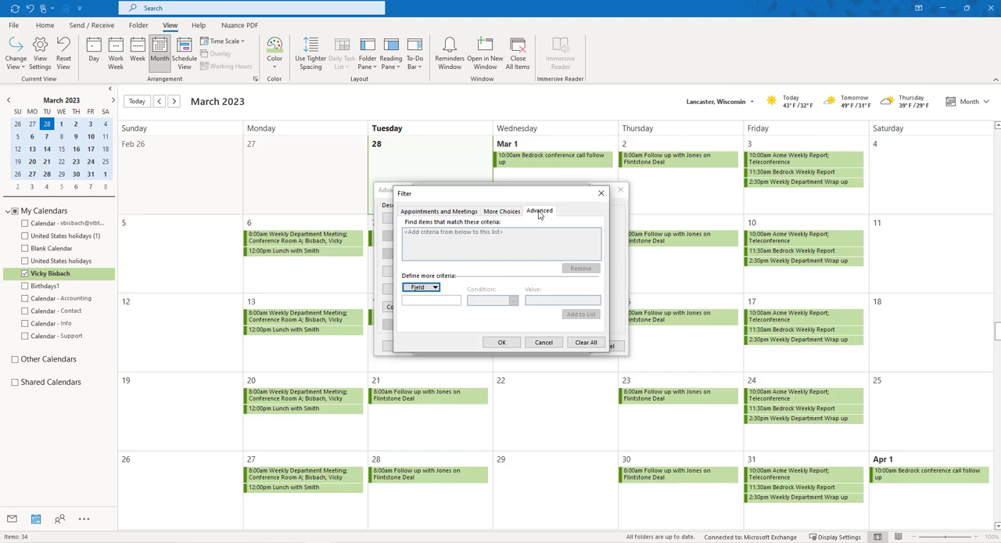
click(438, 211)
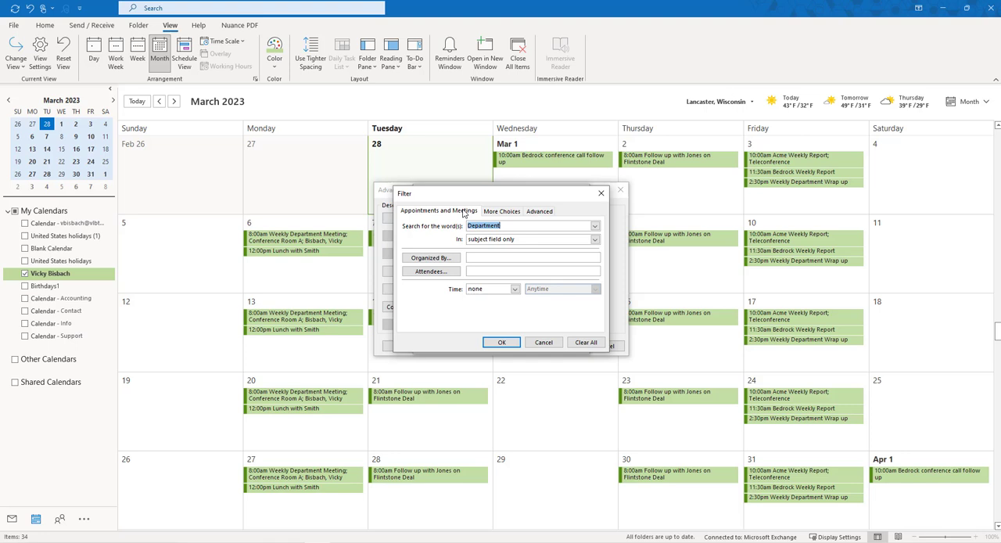
click(502, 342)
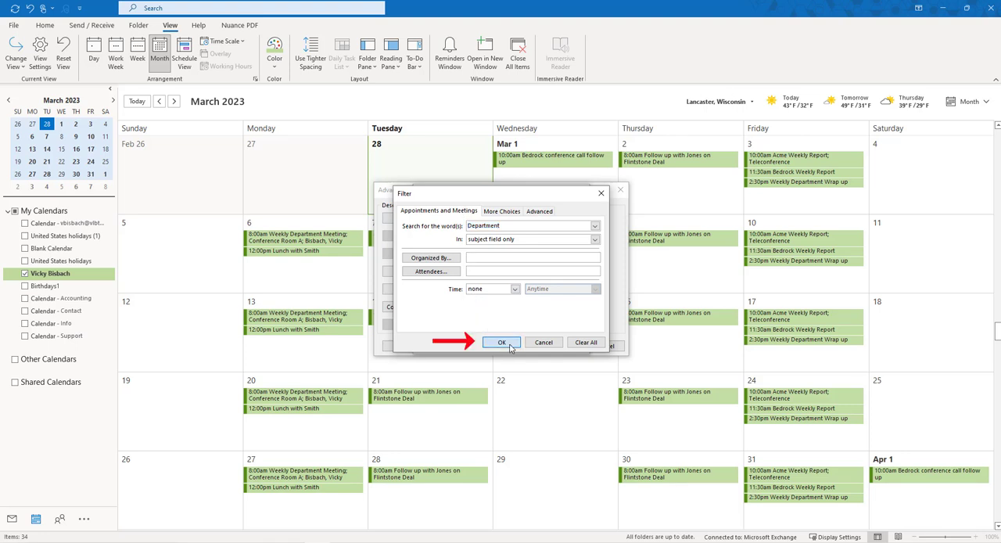
- Confirm the Filter, Conditional Formatting and Advanced View Settings dialogs so Department items show red
click(502, 342)
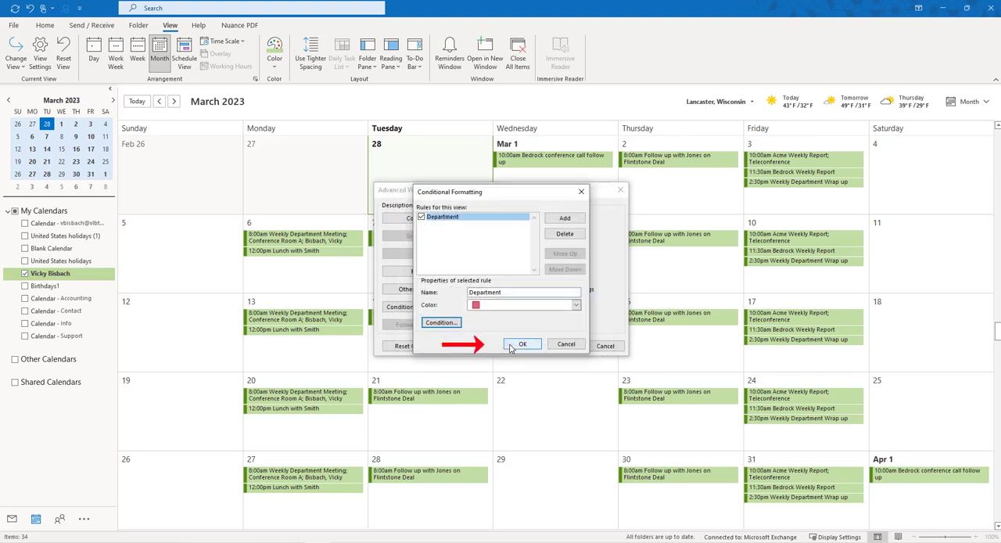
click(522, 344)
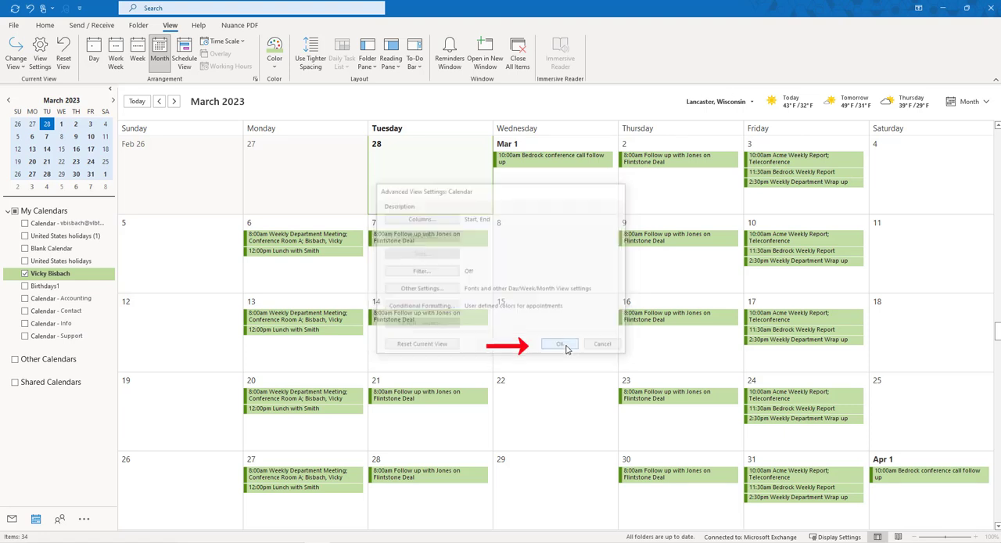
click(559, 345)
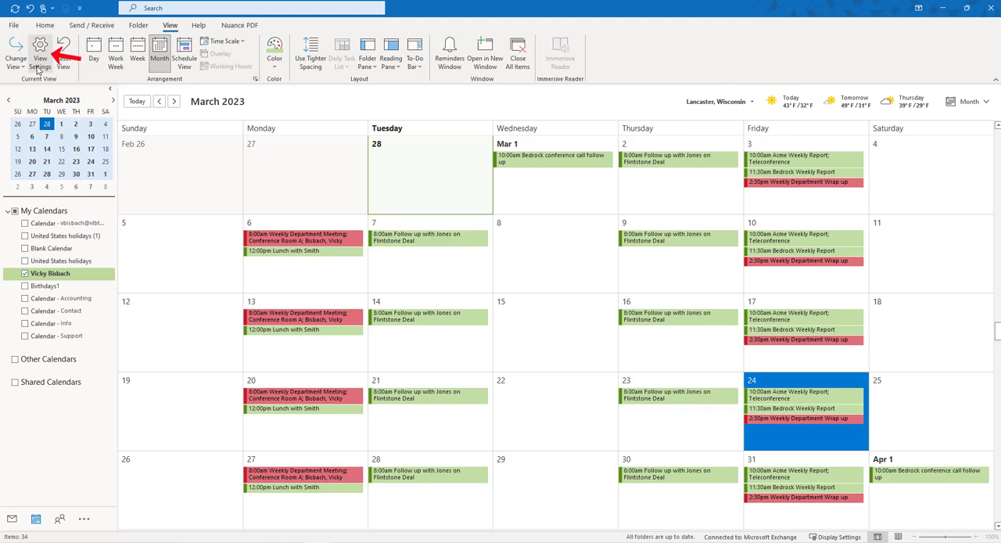
- Add another rule and enter Flintstone as its condition's subject search word
click(39, 51)
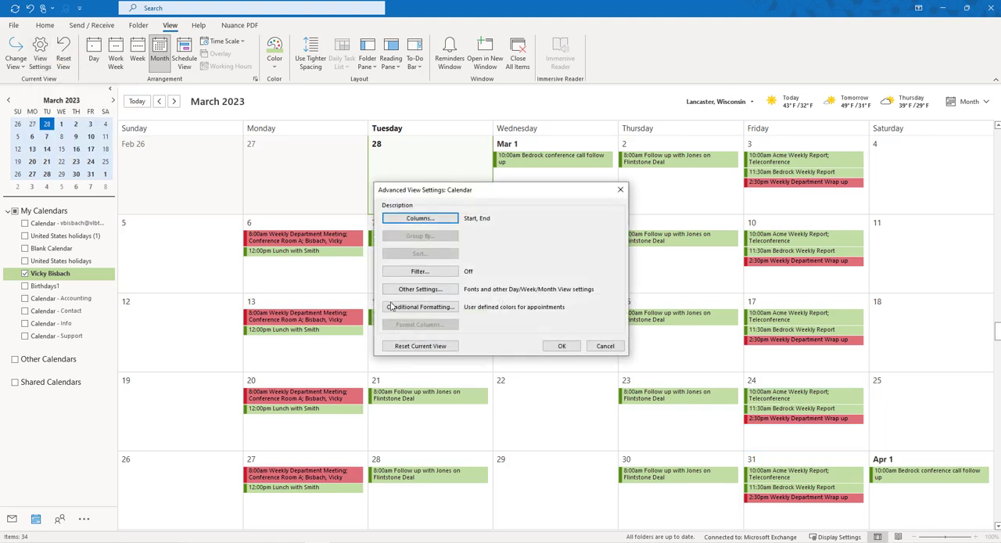
click(420, 306)
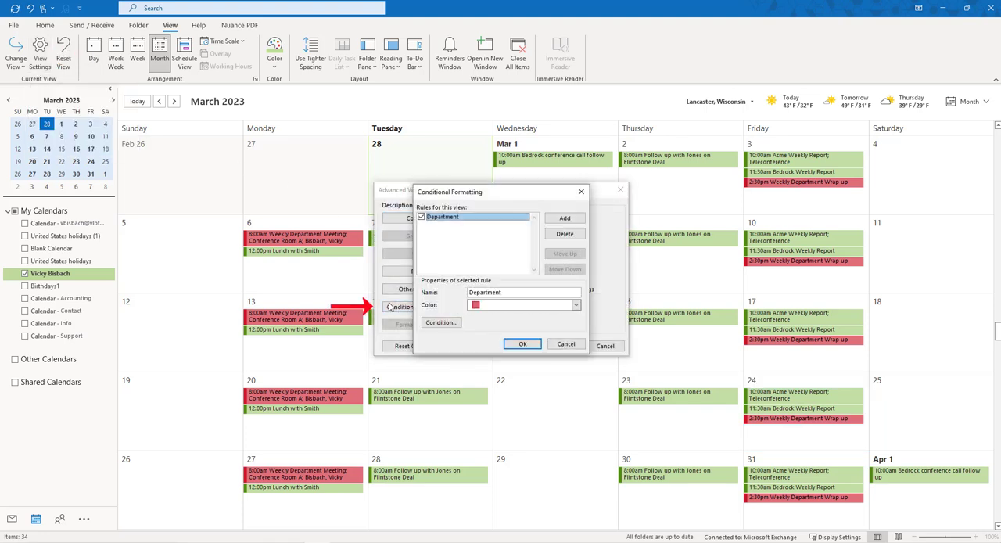
click(565, 218)
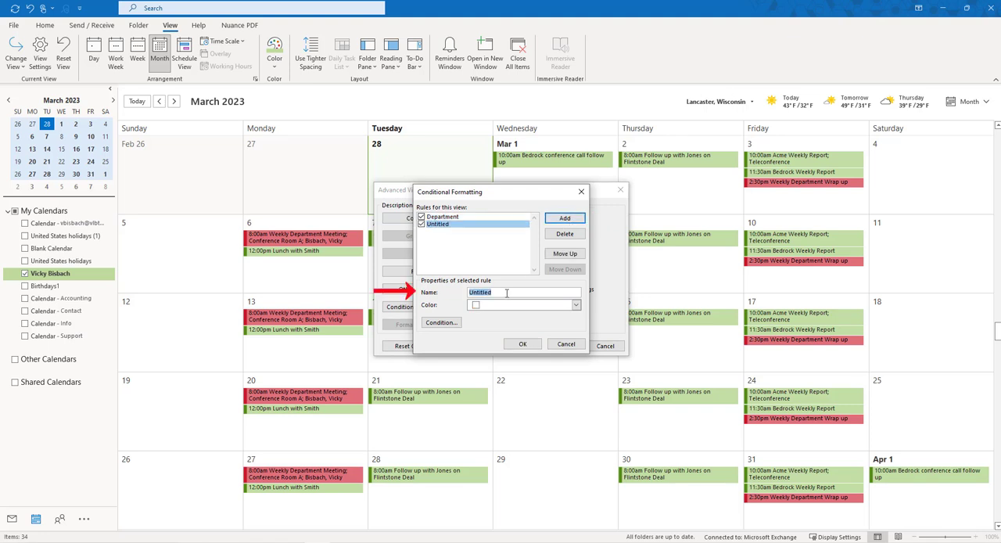
click(577, 305)
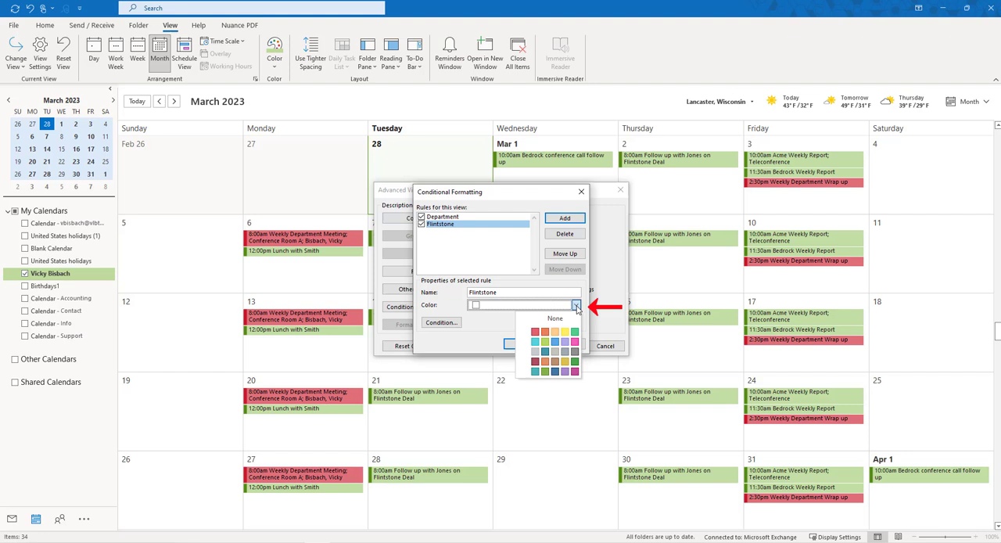
click(441, 323)
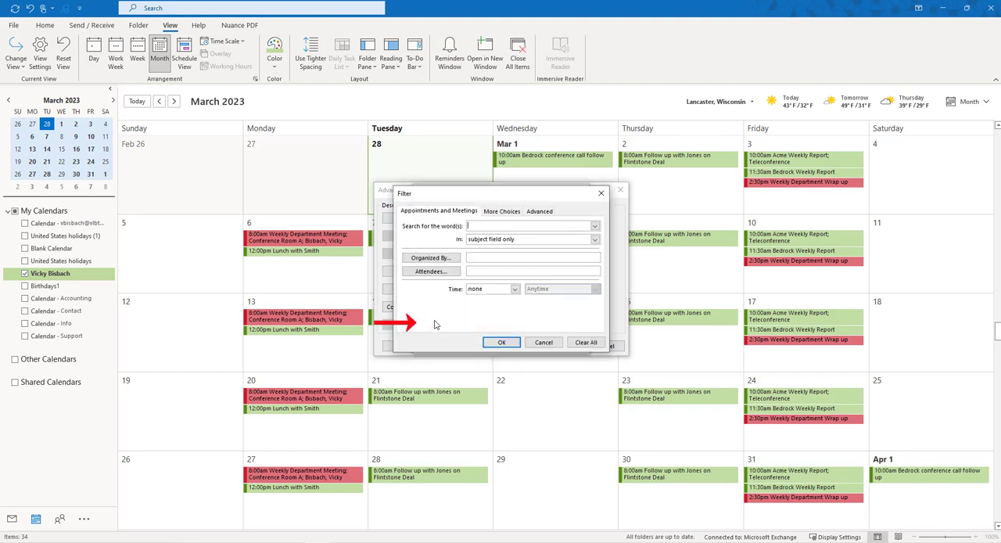
text(Flintstone)
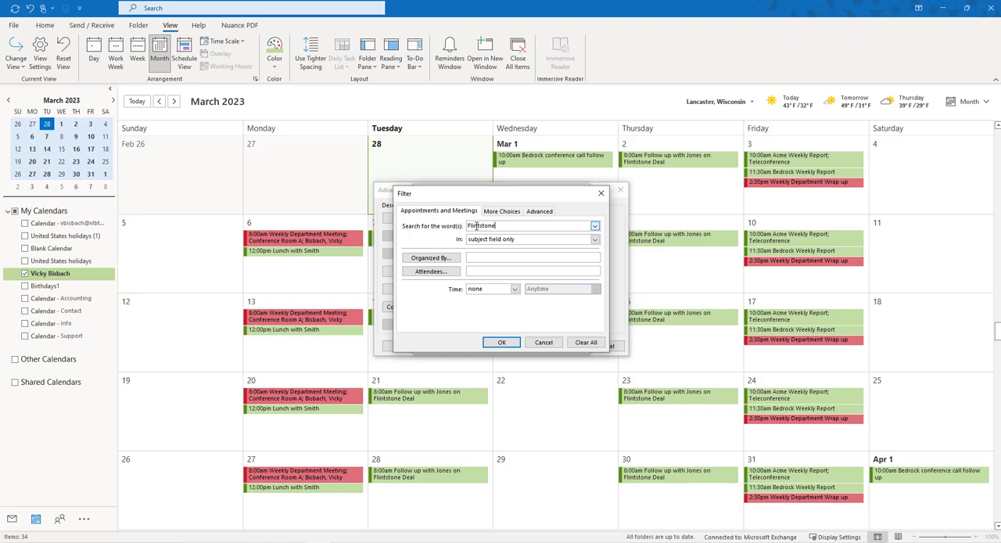
- Confirm all three formatting dialogs so Flintstone Deal follow-ups display orange
click(502, 342)
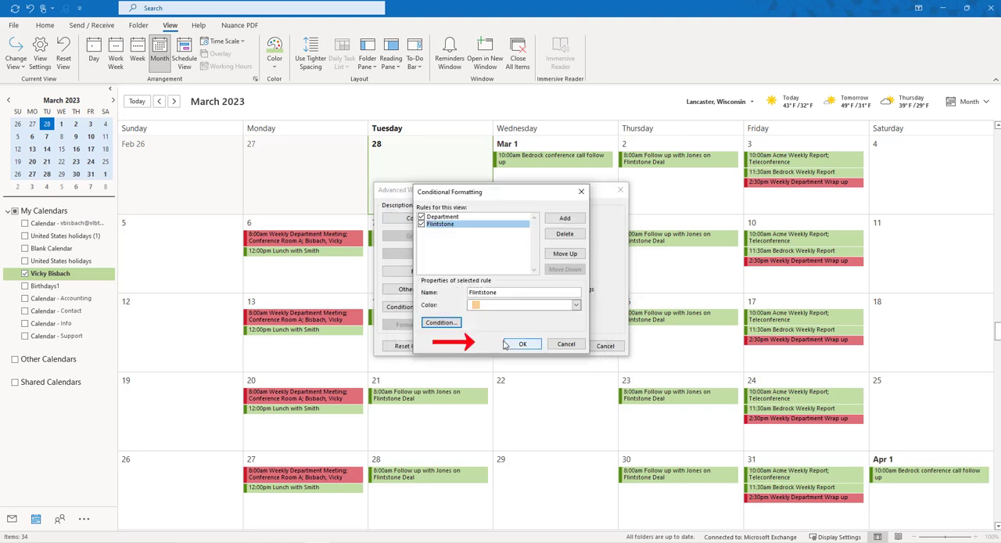
click(522, 344)
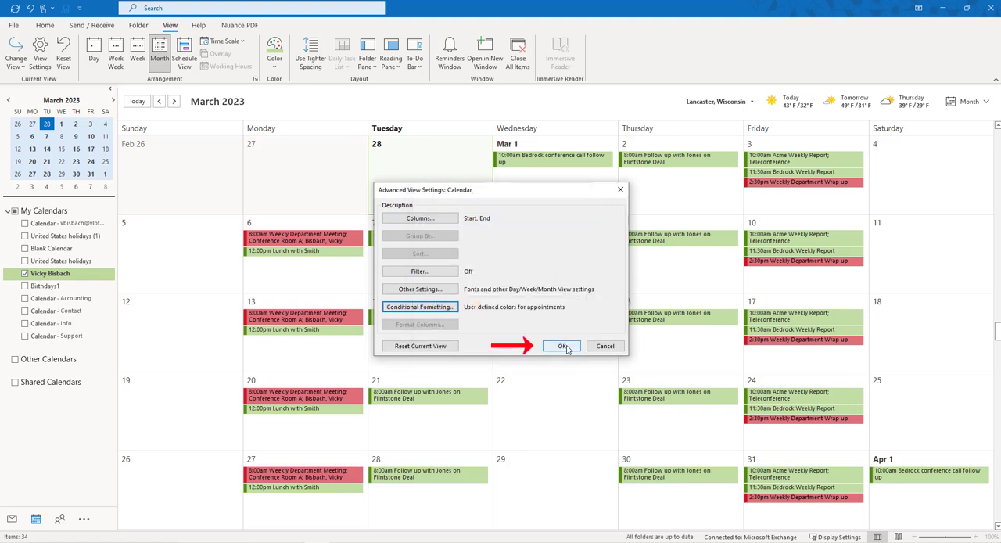
click(562, 346)
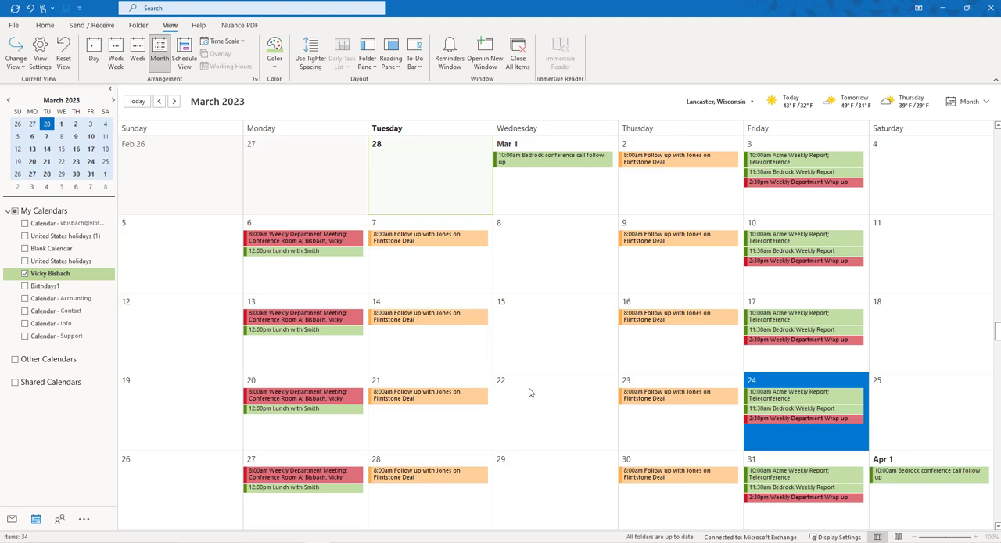
mouse_move(187, 92)
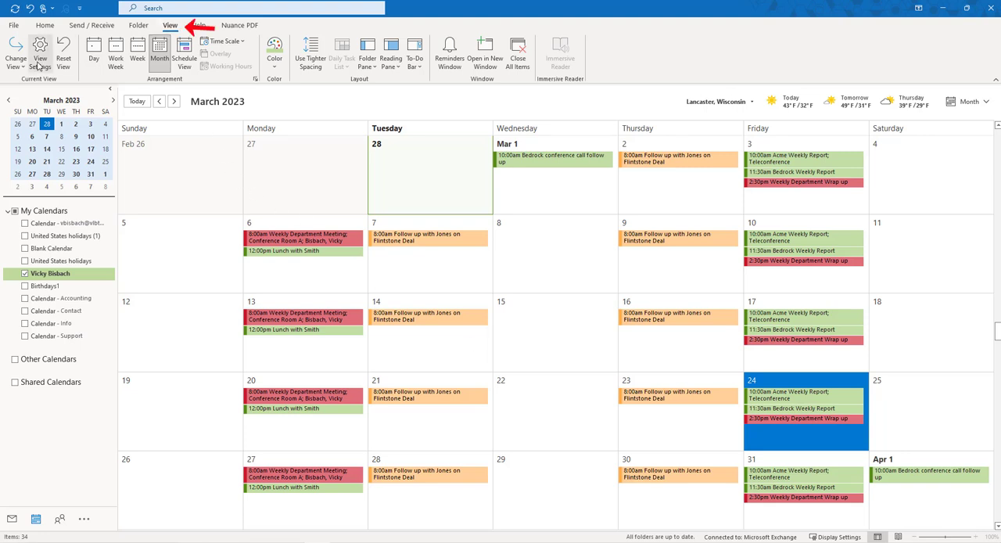
- Uncheck the Flintstone rule in Conditional Formatting and confirm the change
click(40, 53)
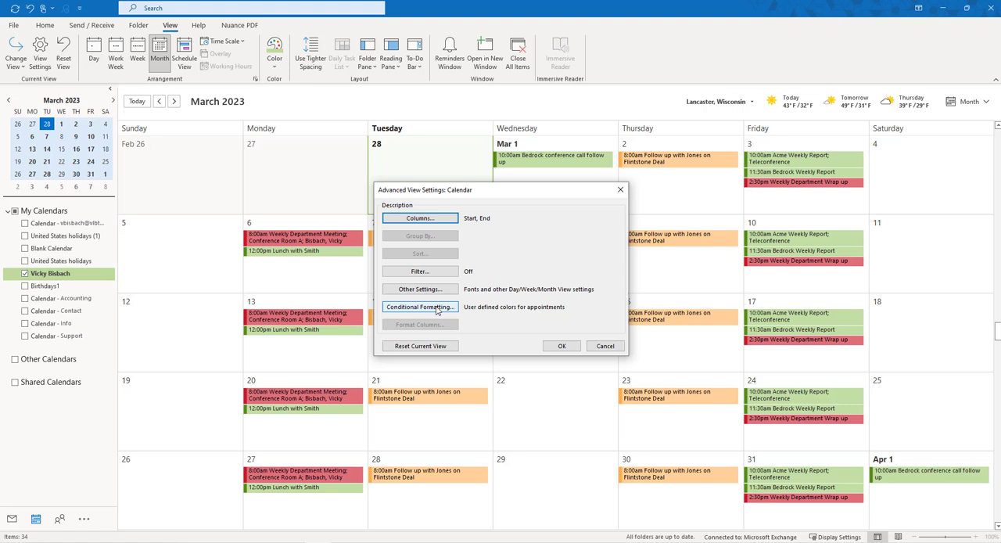
click(419, 307)
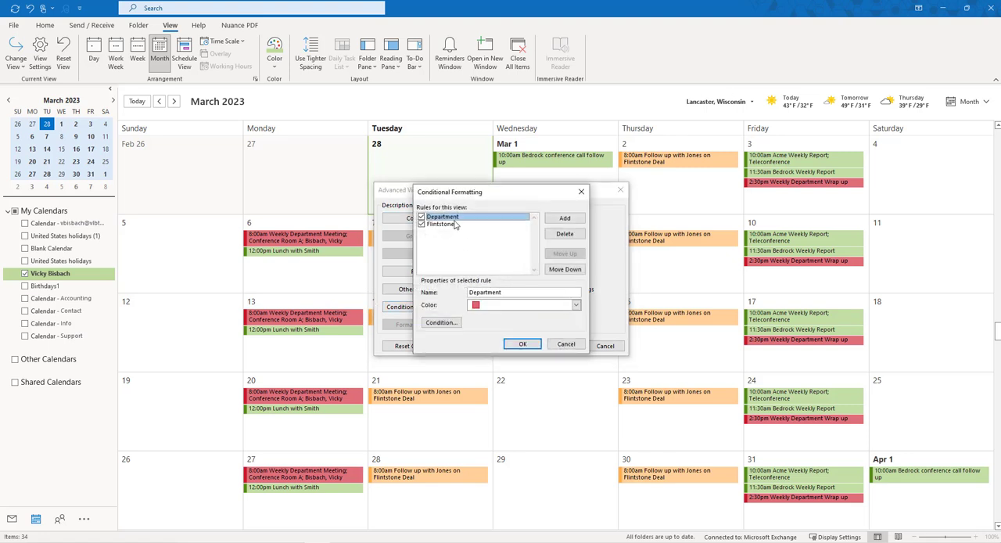
click(441, 223)
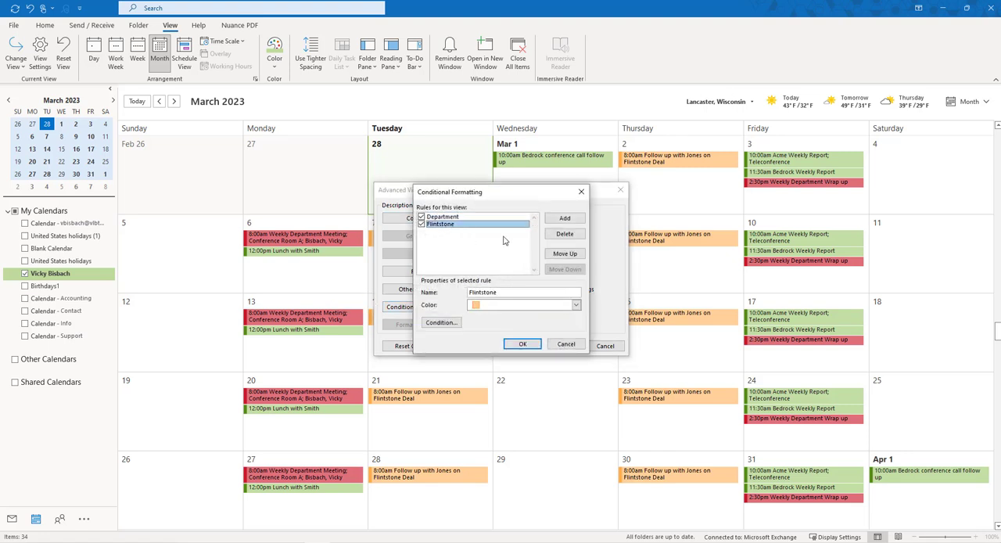
click(422, 225)
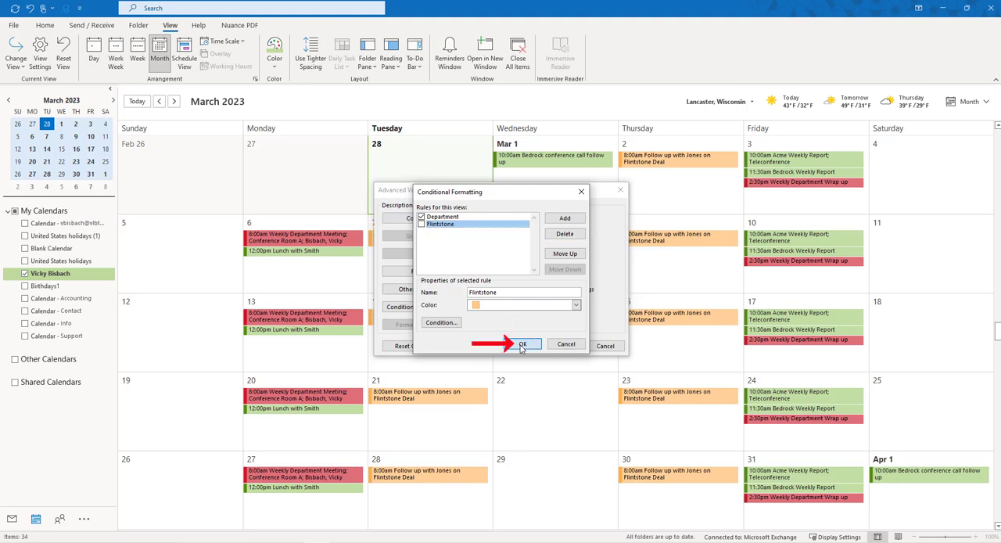
click(525, 345)
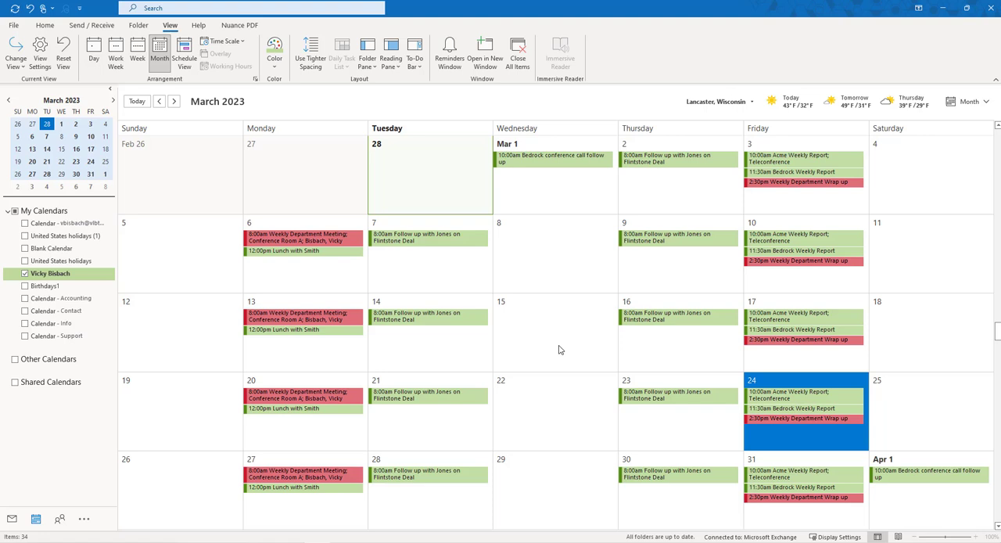
mouse_move(537, 395)
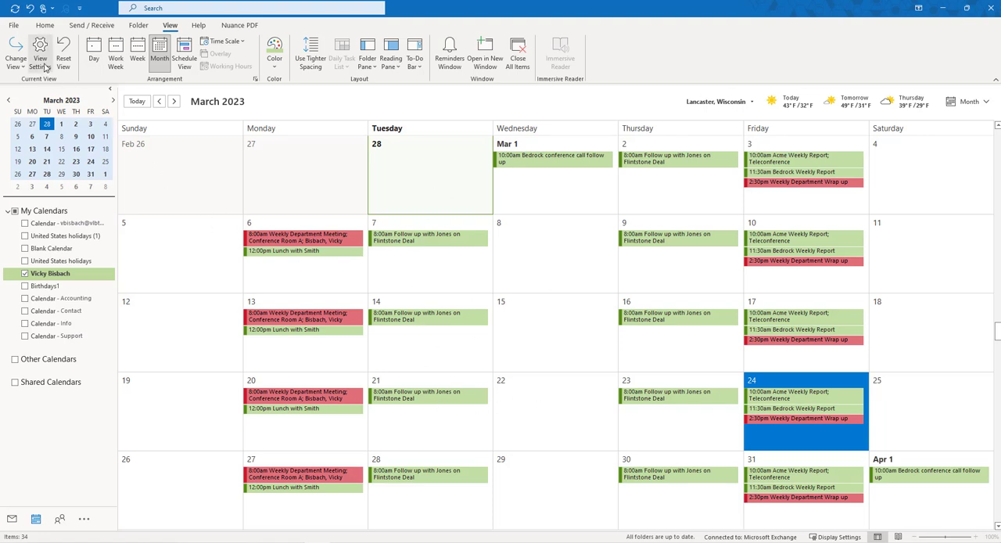
- Reopen Conditional Formatting and confirm all dialogs so follow-ups return to green
click(40, 55)
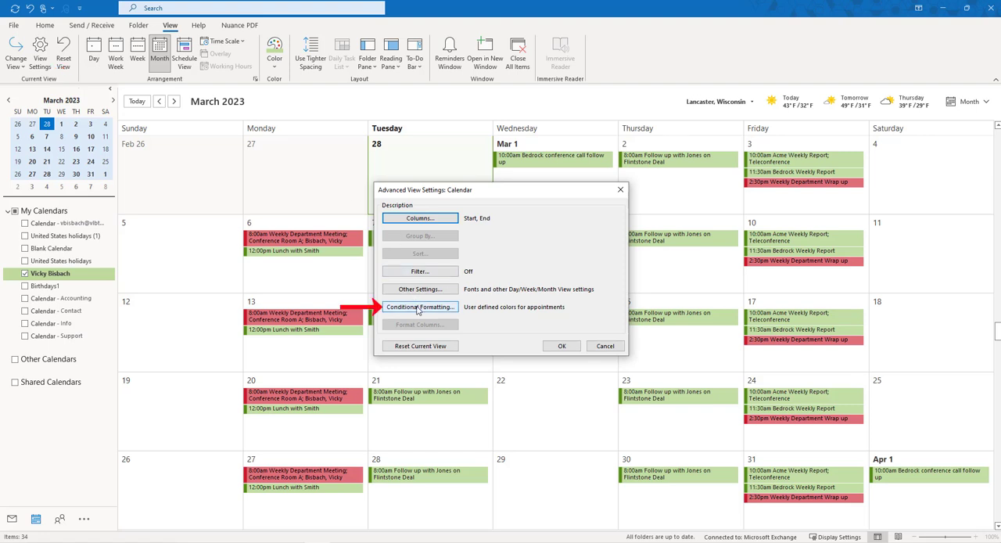
click(420, 307)
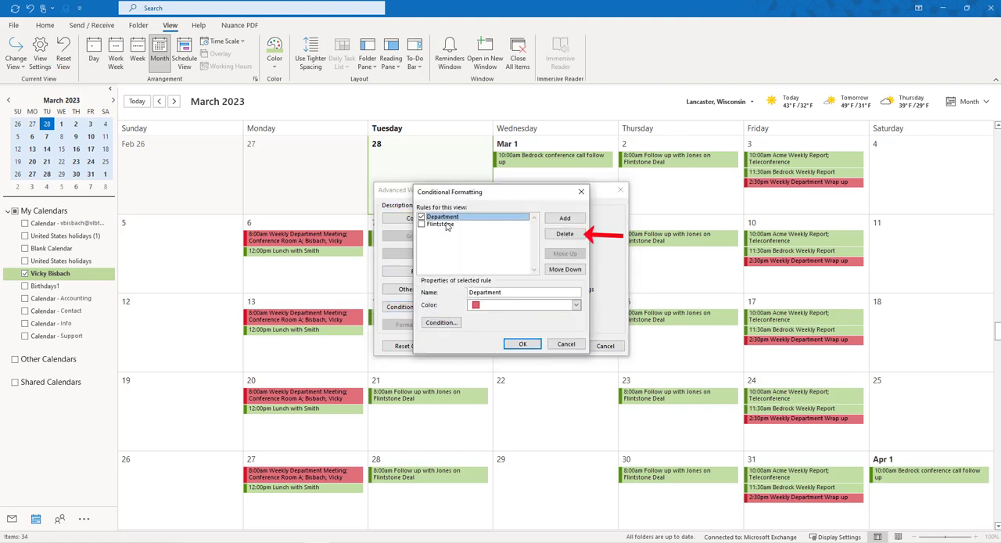
click(522, 344)
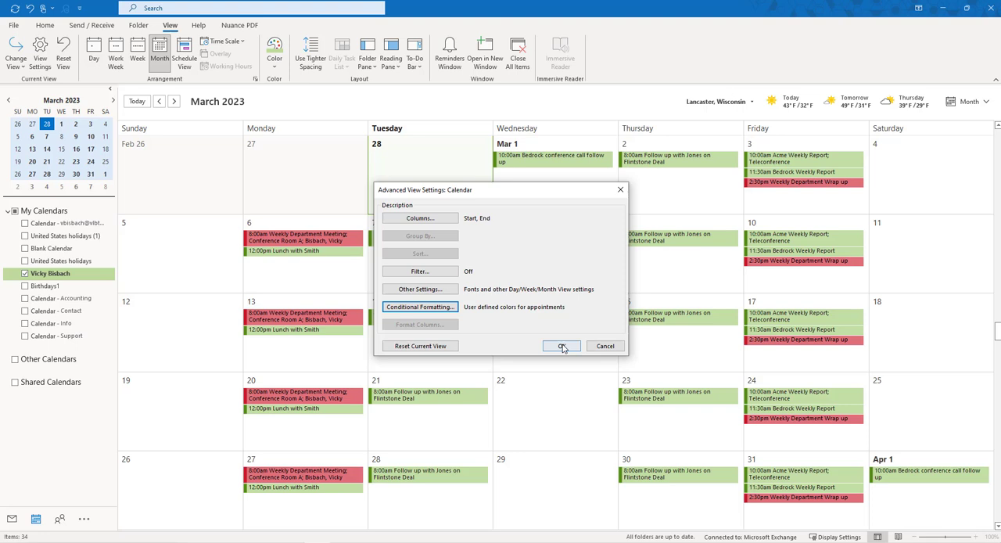
click(561, 346)
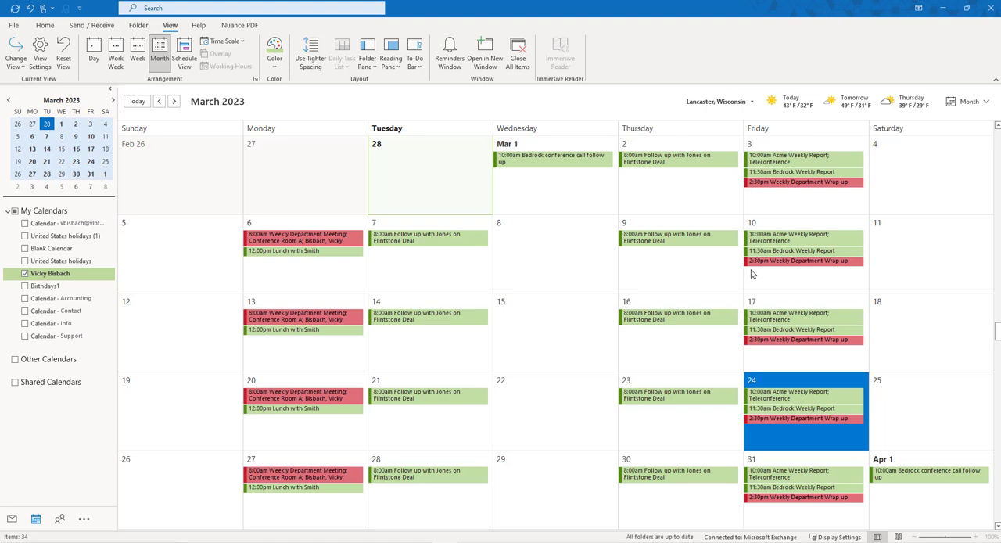
mouse_move(271, 247)
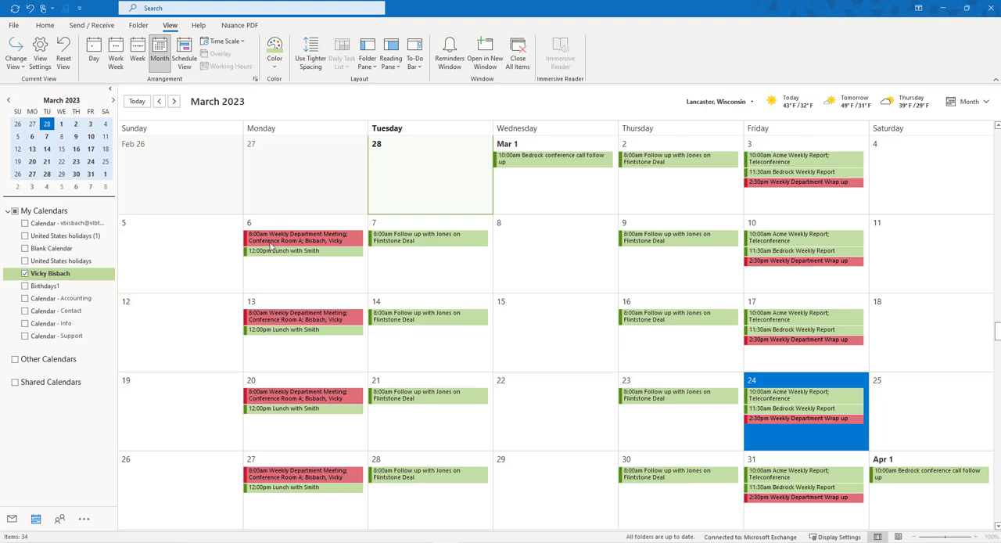
mouse_move(327, 244)
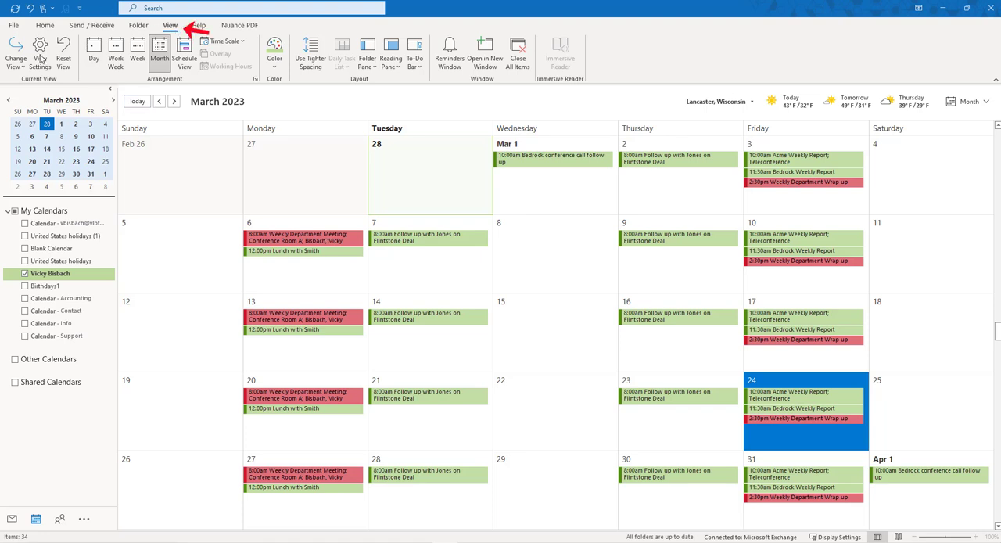
- Add a Vicky rule with its condition and close Advanced View Settings
click(40, 51)
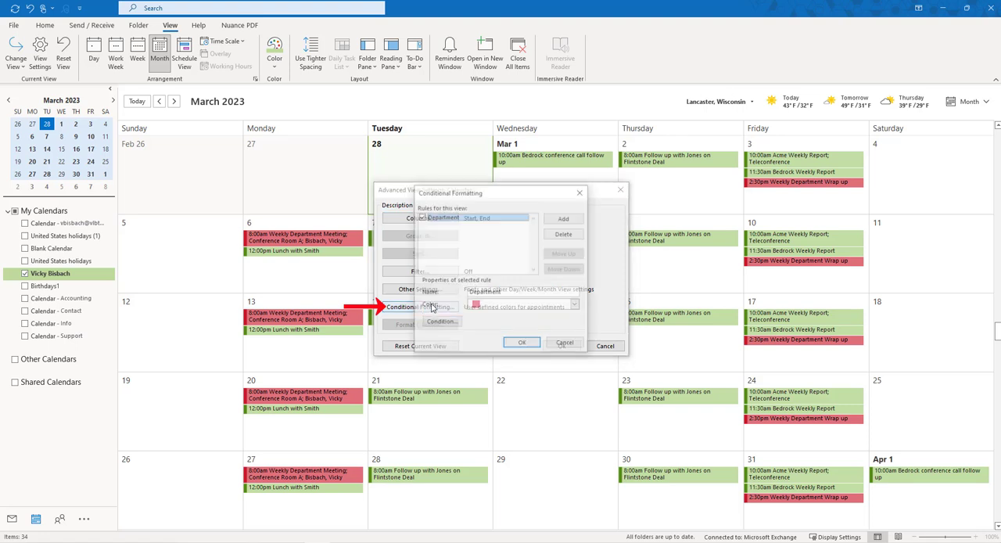
click(564, 218)
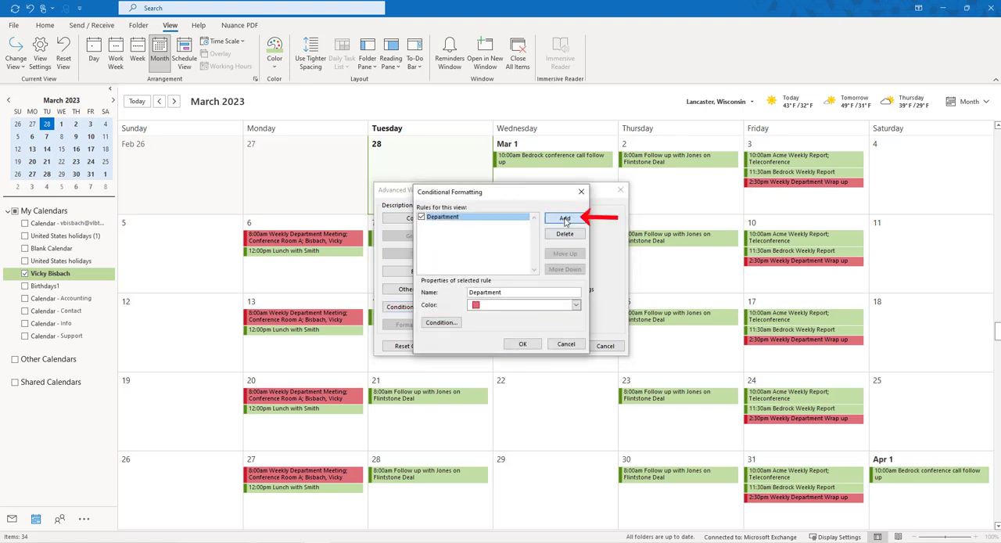
click(564, 218)
text(Vicky)
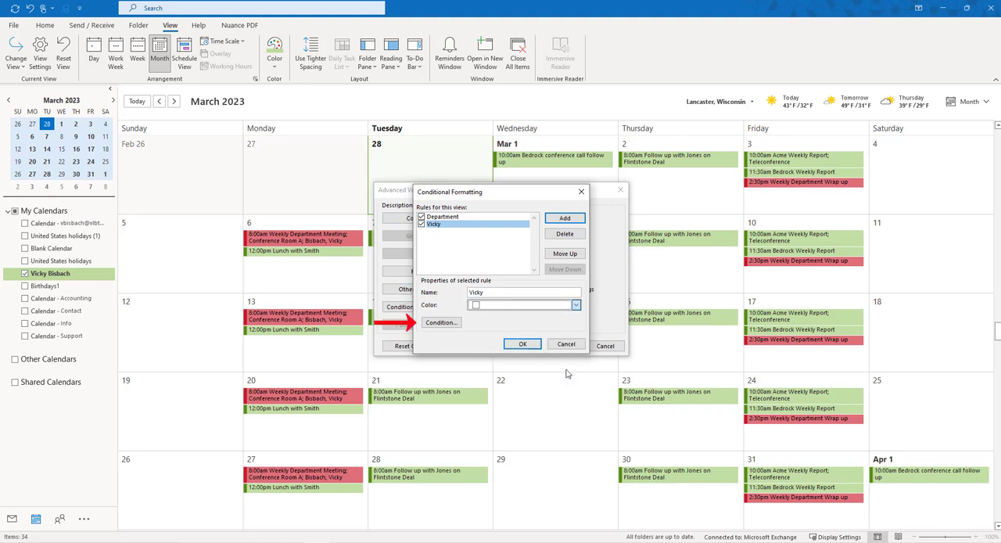
click(440, 322)
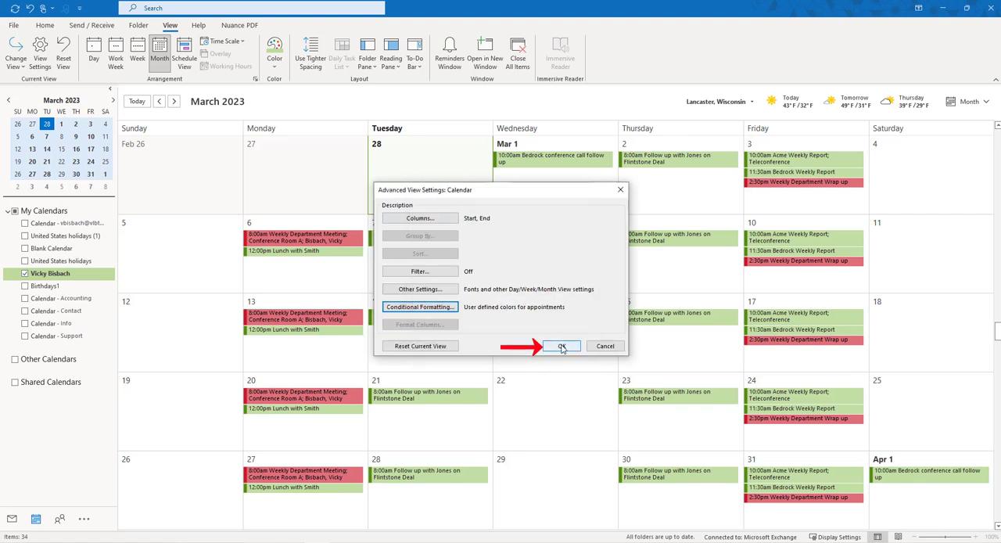
click(562, 345)
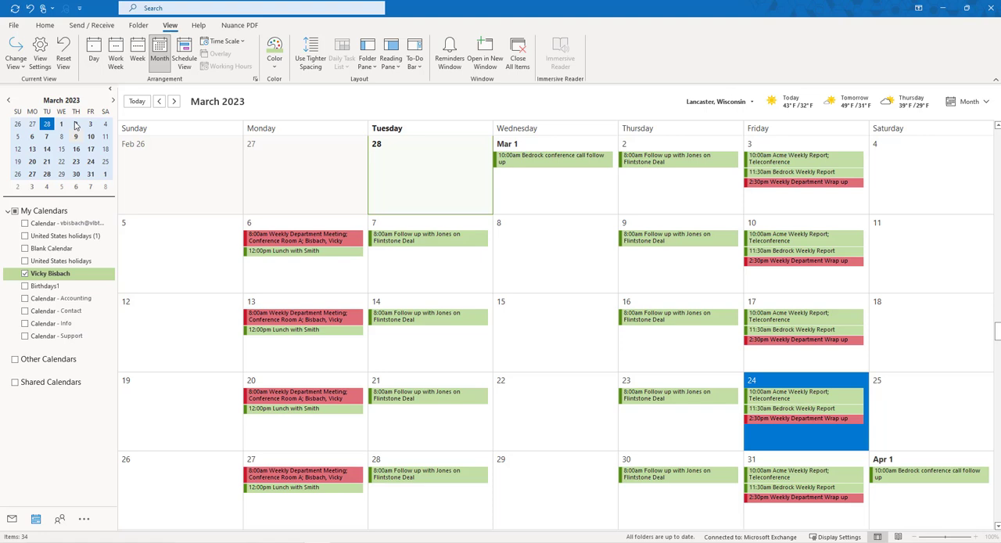
click(45, 25)
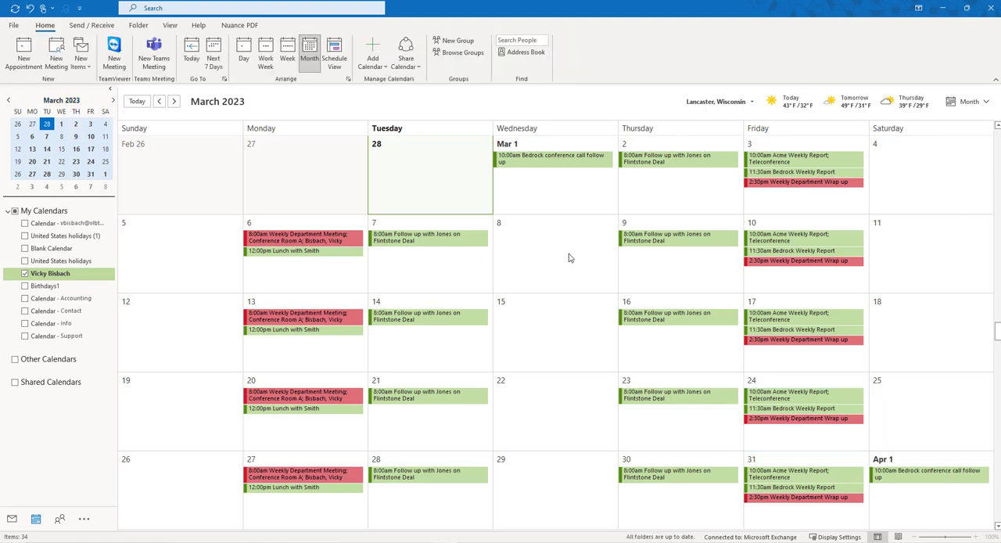
mouse_move(208, 155)
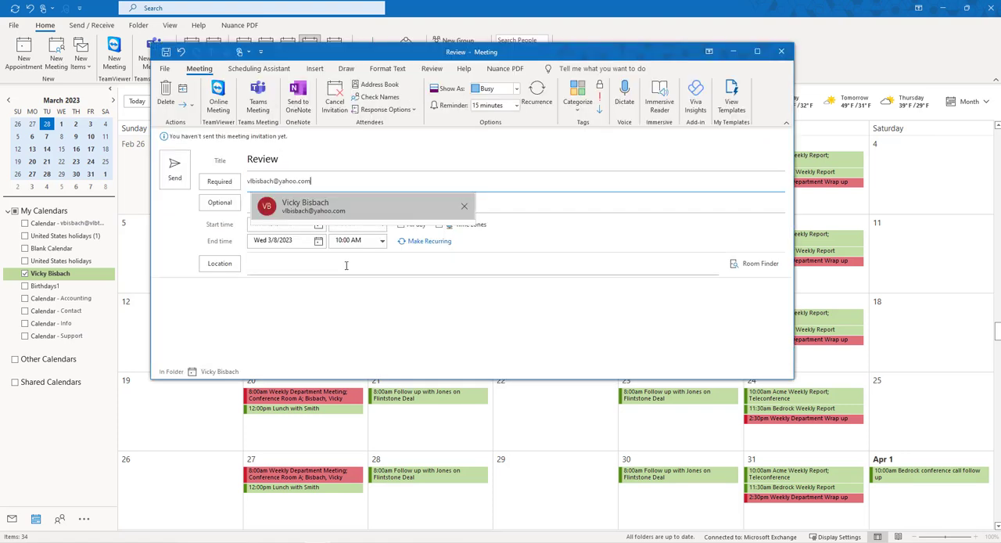
- Set the Review meeting with Vicky to start 10:00 AM on March 8 and send it
click(381, 224)
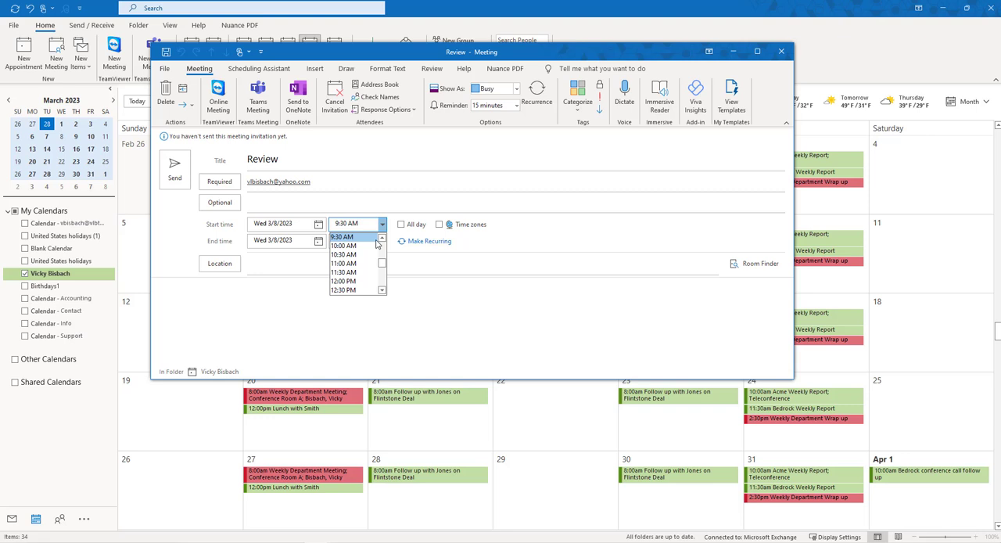
click(781, 51)
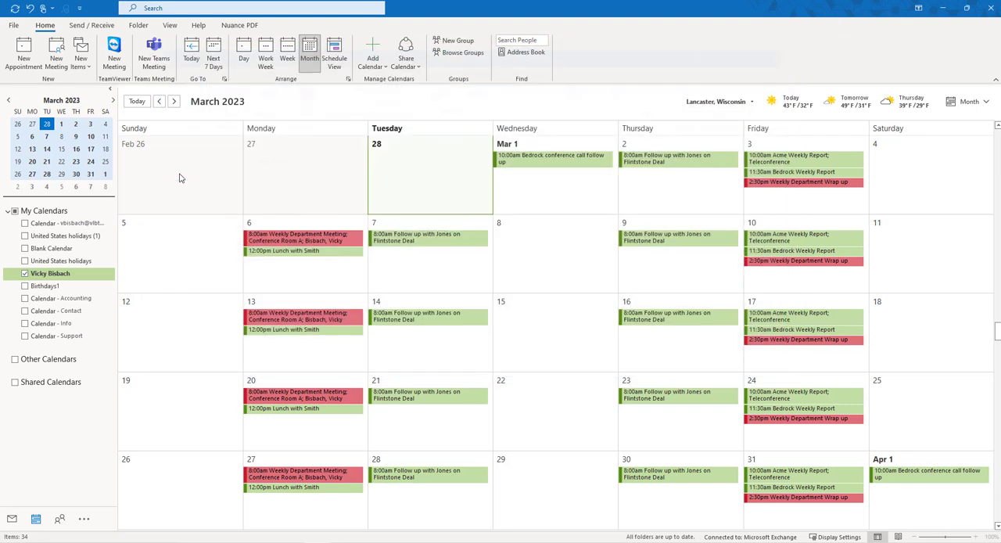
click(553, 237)
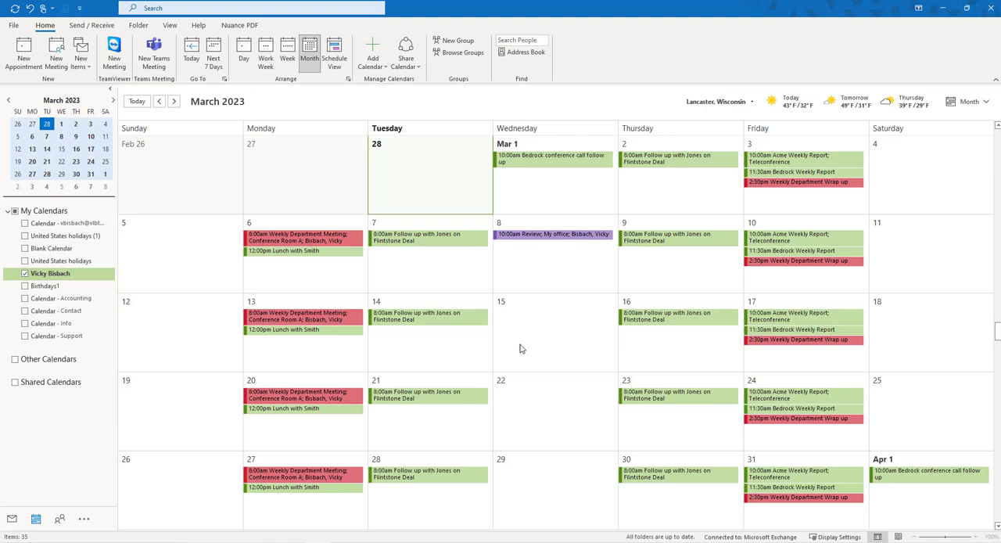
mouse_move(506, 363)
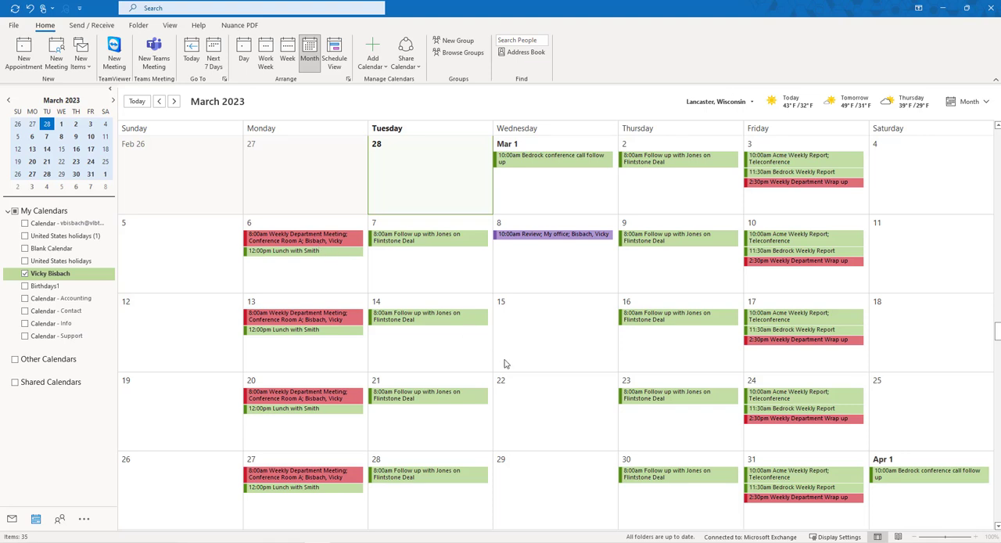
click(170, 25)
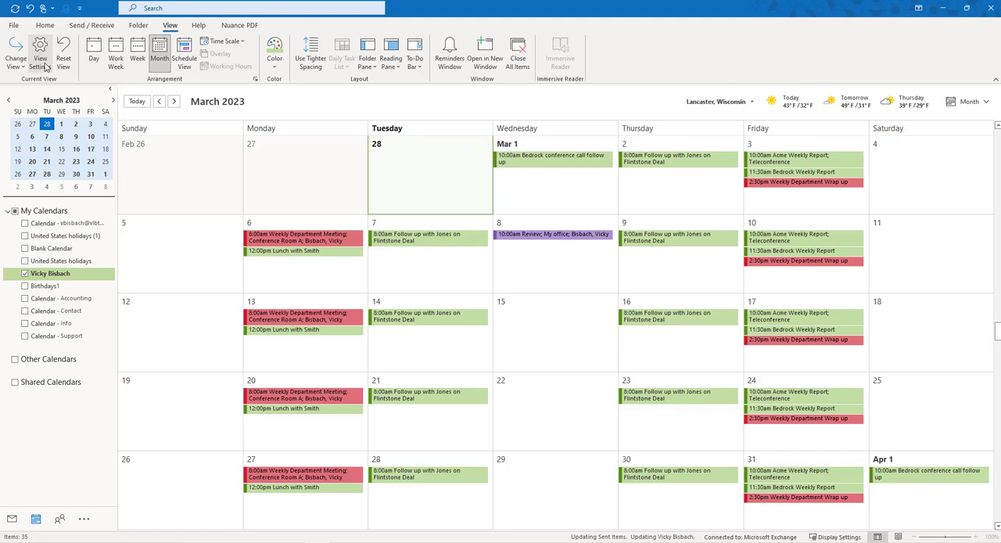
- Move the Vicky rule above Department in Conditional Formatting and confirm the order
click(40, 48)
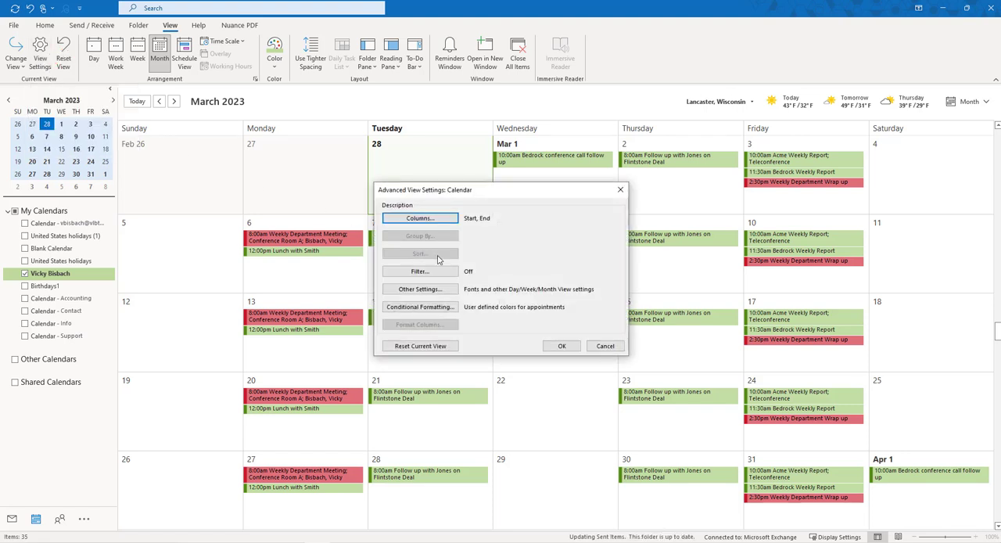
click(419, 306)
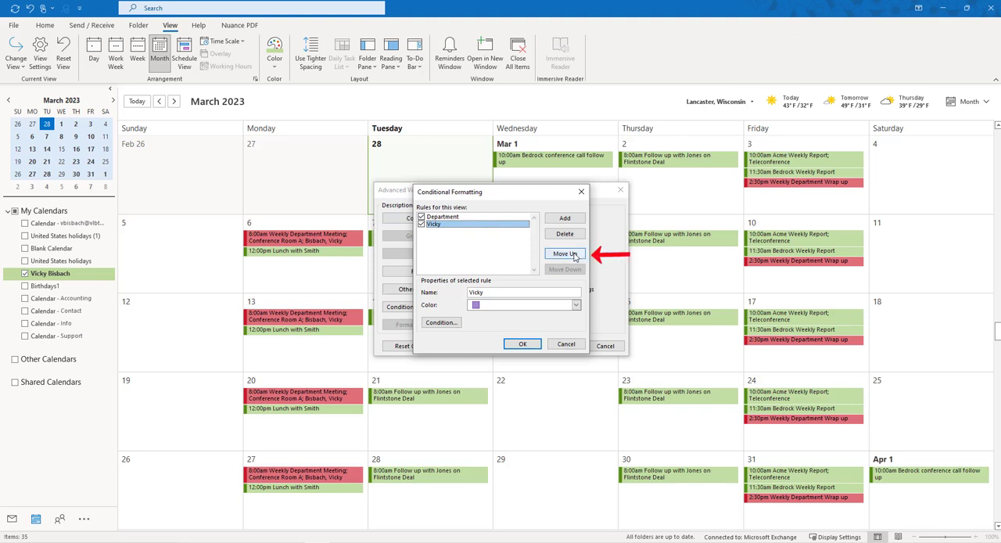
click(565, 253)
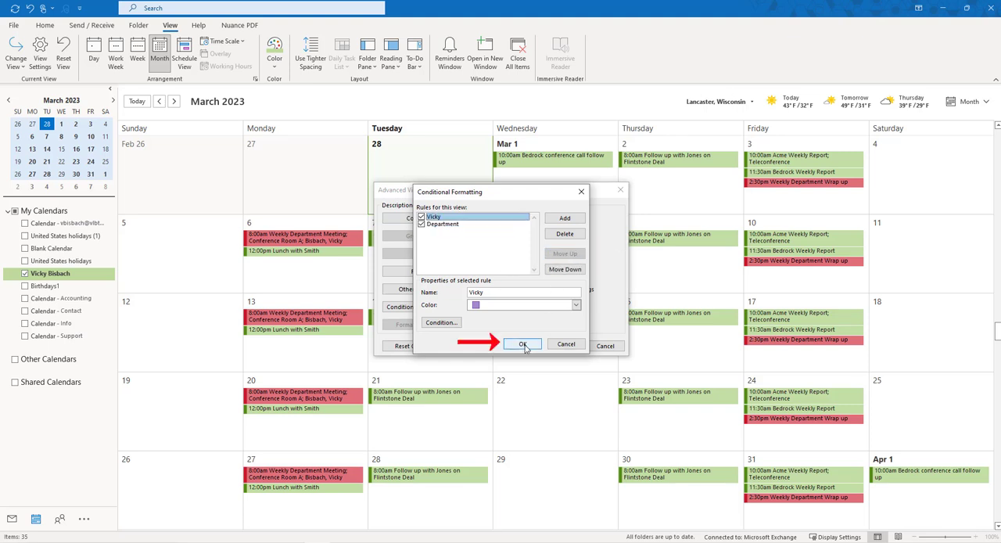
click(522, 345)
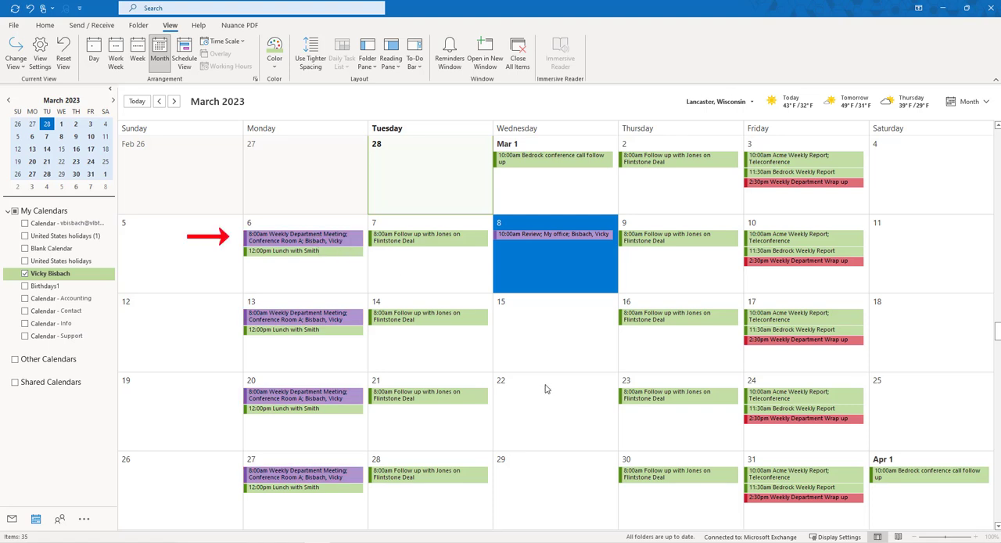
mouse_move(546, 387)
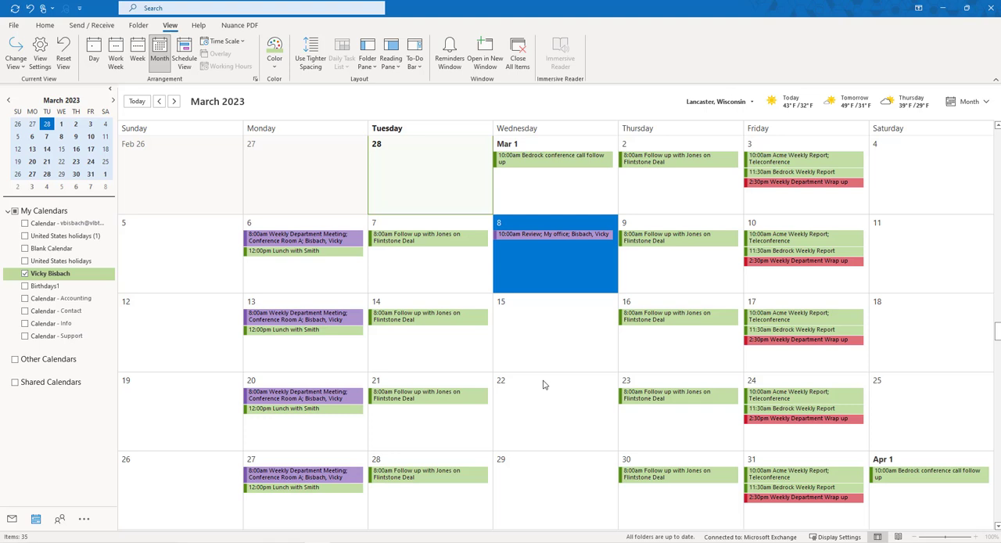
mouse_move(556, 280)
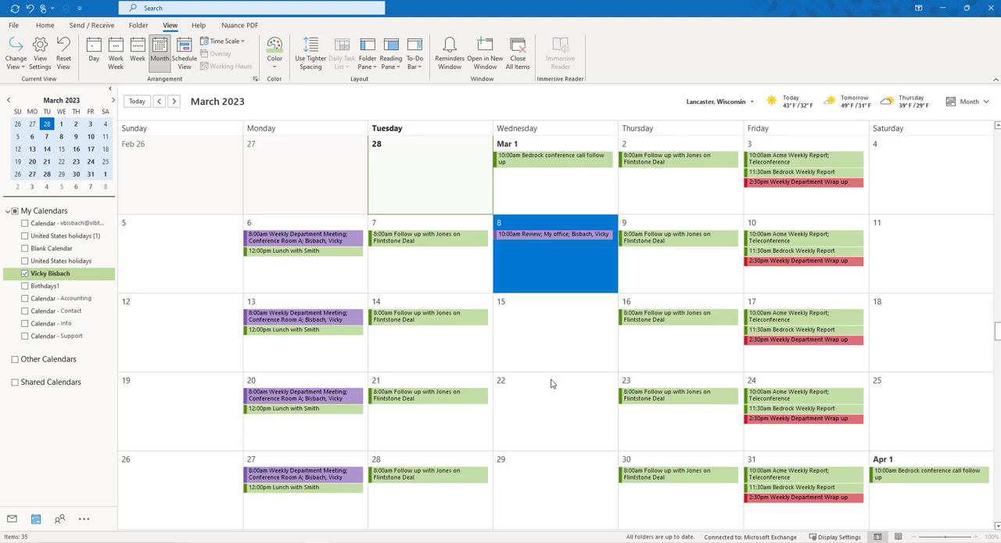
mouse_move(112, 99)
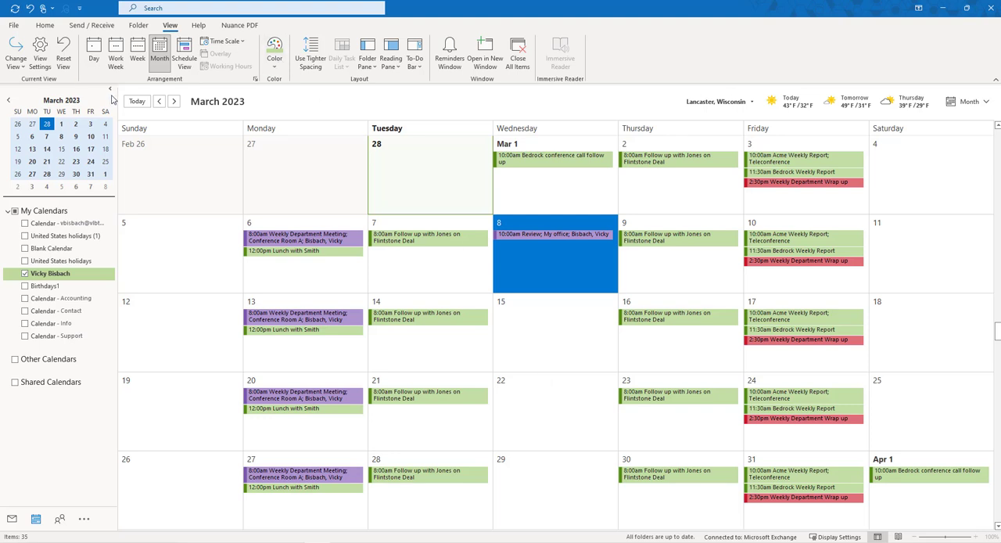
click(40, 50)
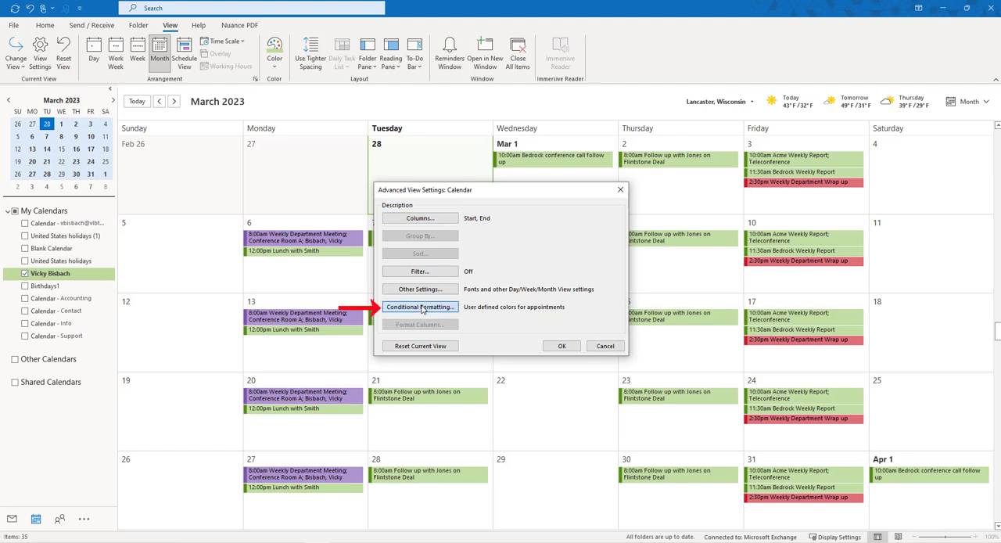
- Move the Department formatting rule above Vicky so Monday's Department meetings show red
click(421, 307)
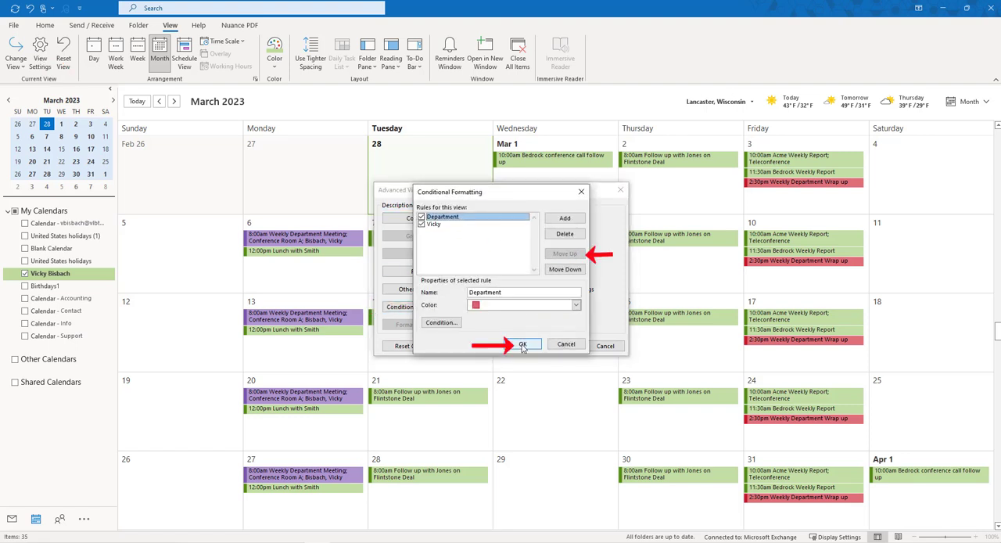
click(522, 344)
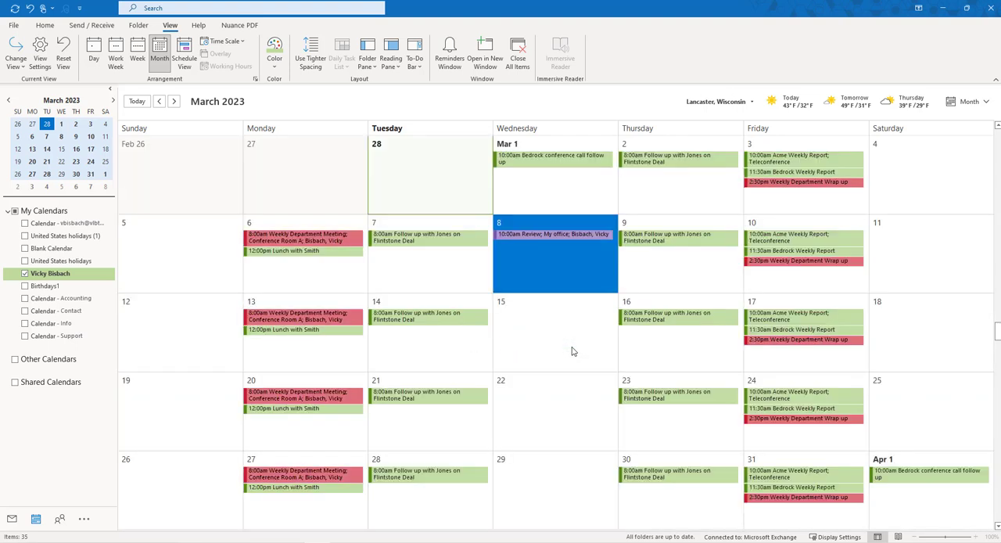
mouse_move(551, 352)
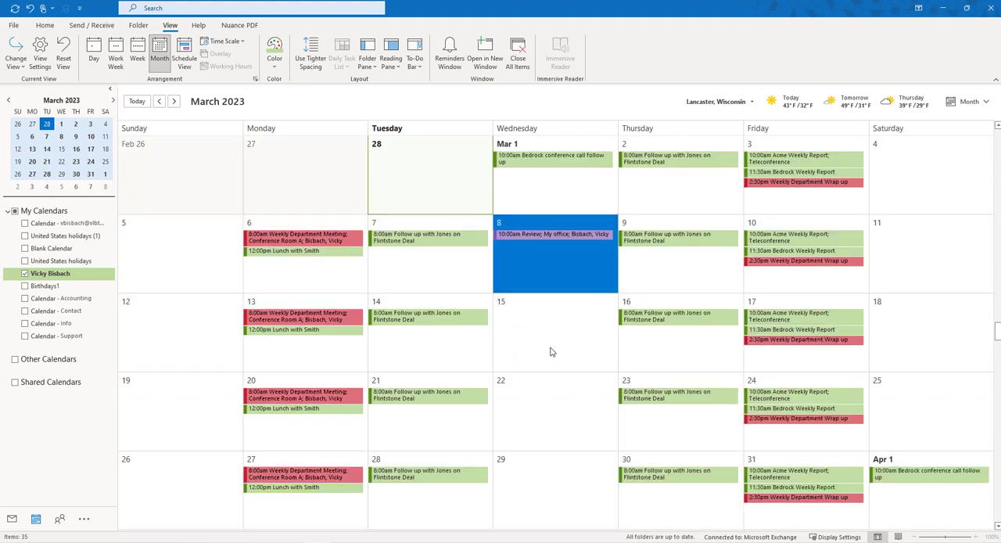